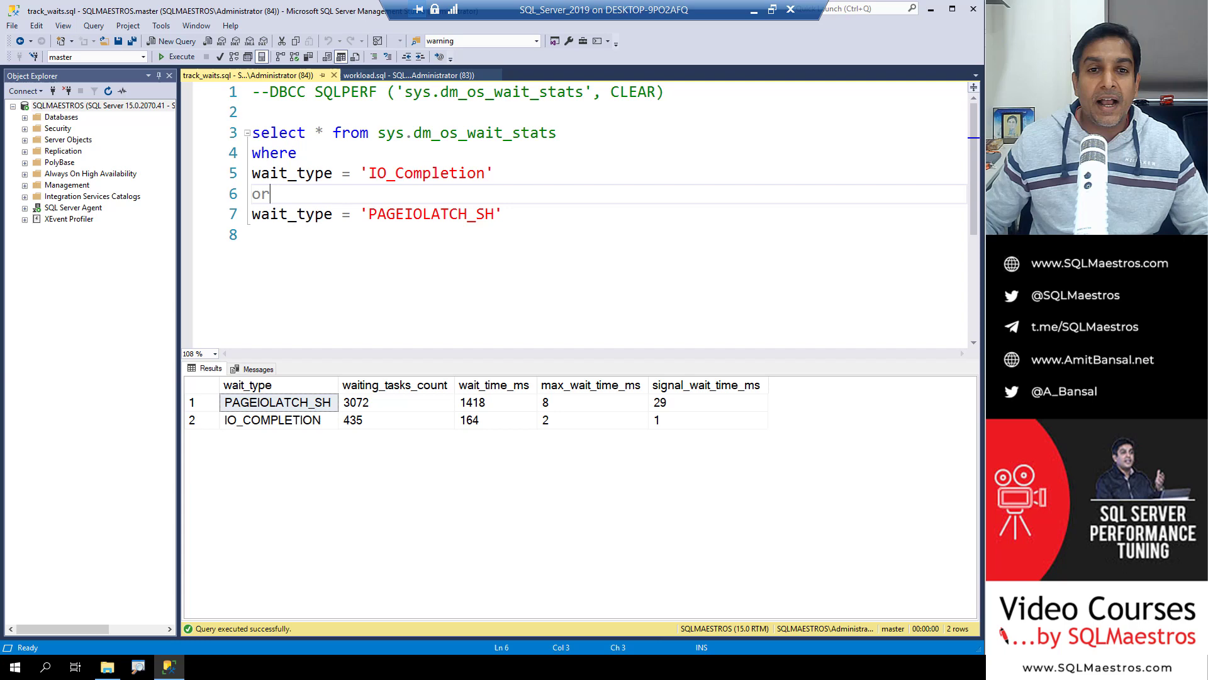
mouse_move(389, 197)
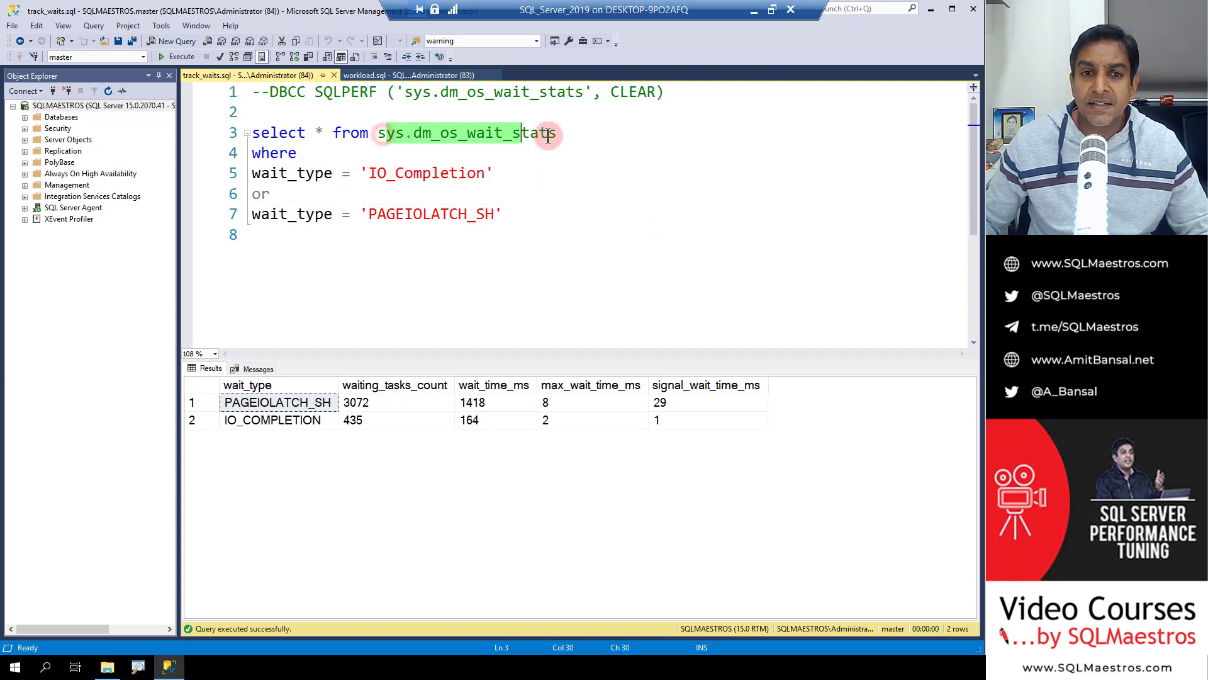
- Rerun the sys.dm_os_wait_stats query filtered to IO_COMPLETION and PAGEIOLATCH_SH
left_click(330, 194)
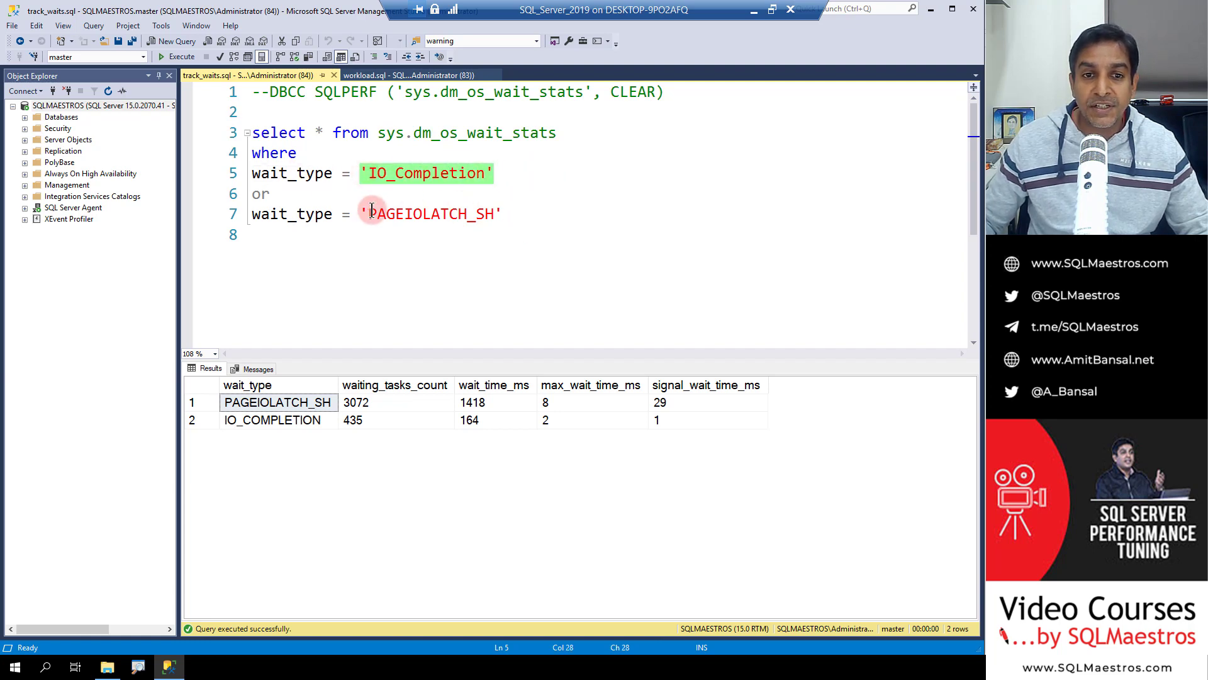
left_click(505, 214)
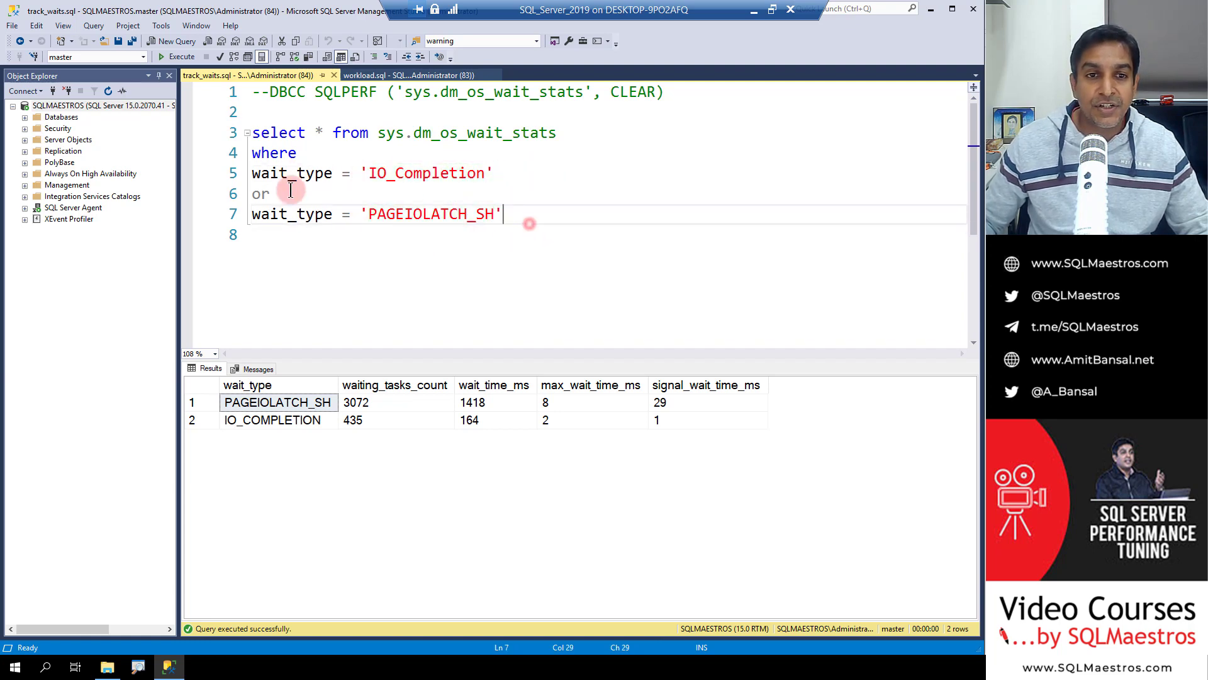
left_click(181, 57)
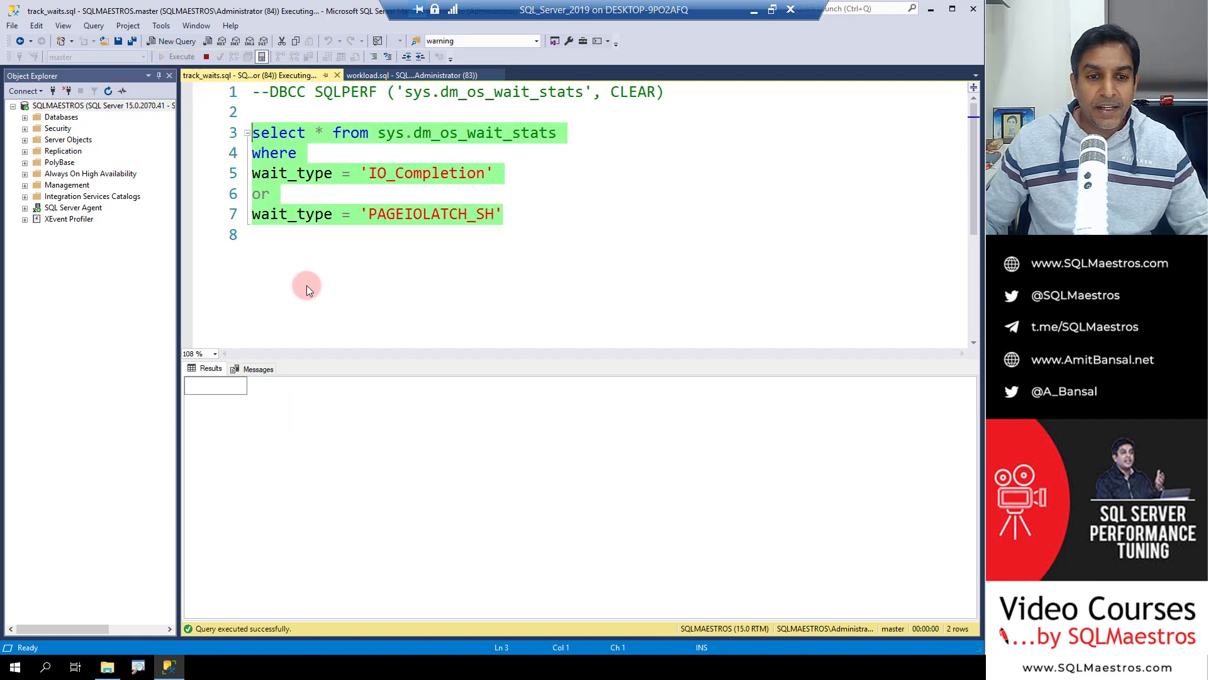
left_click(182, 56)
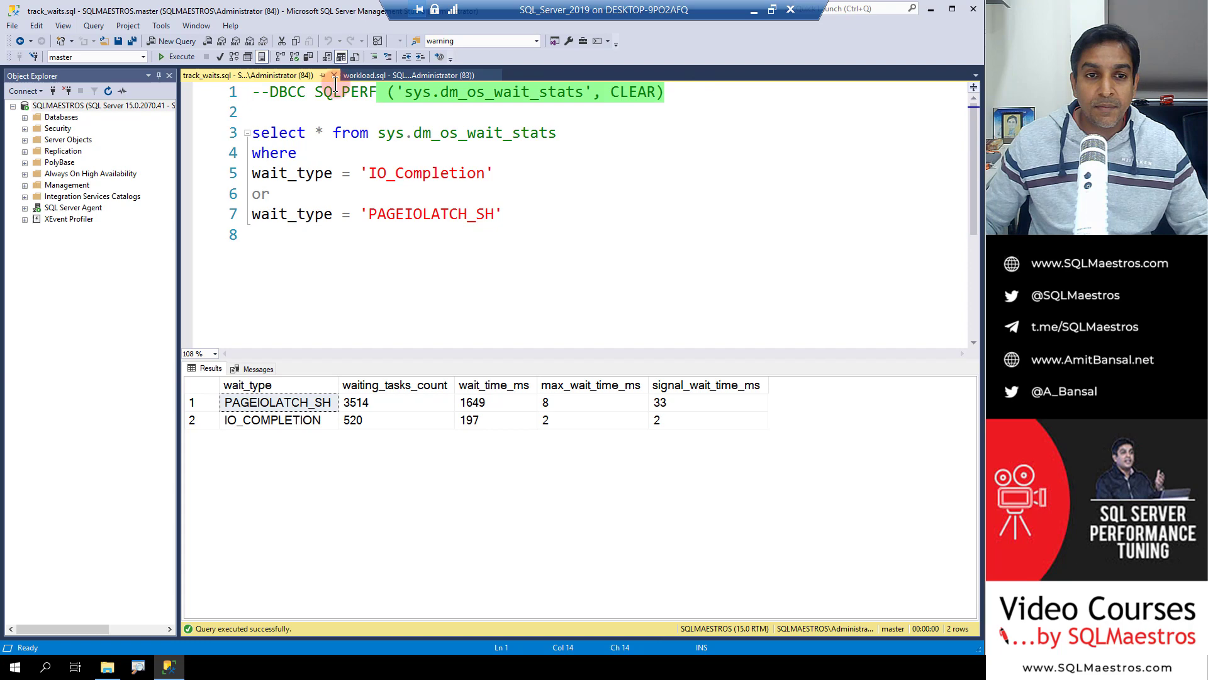
- Run DBCC SQLPERF to clear wait stats, then rerun the query showing zero counts
left_click(635, 92)
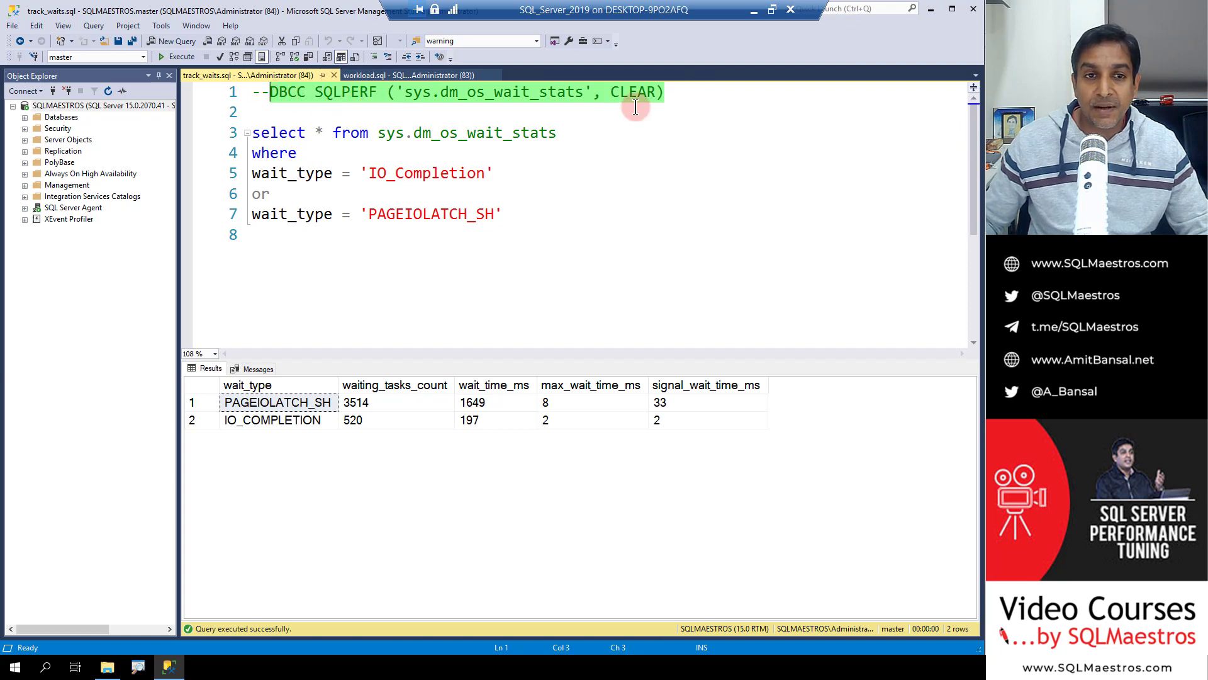
mouse_move(623, 100)
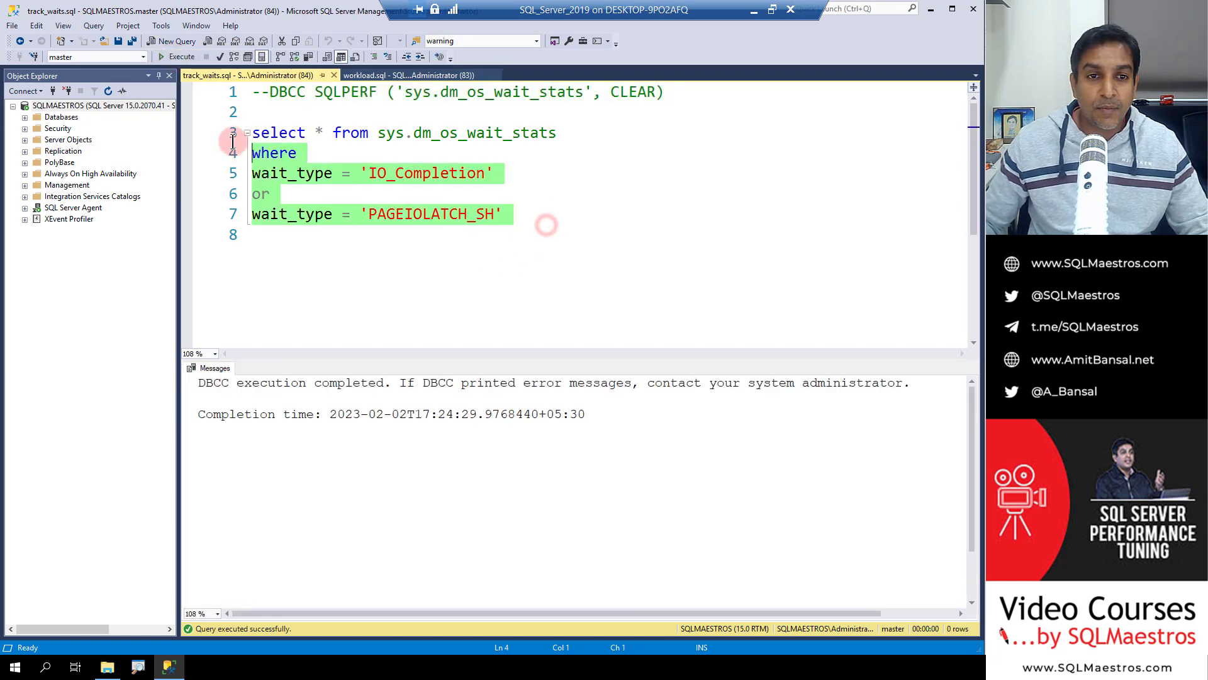
left_click(178, 57)
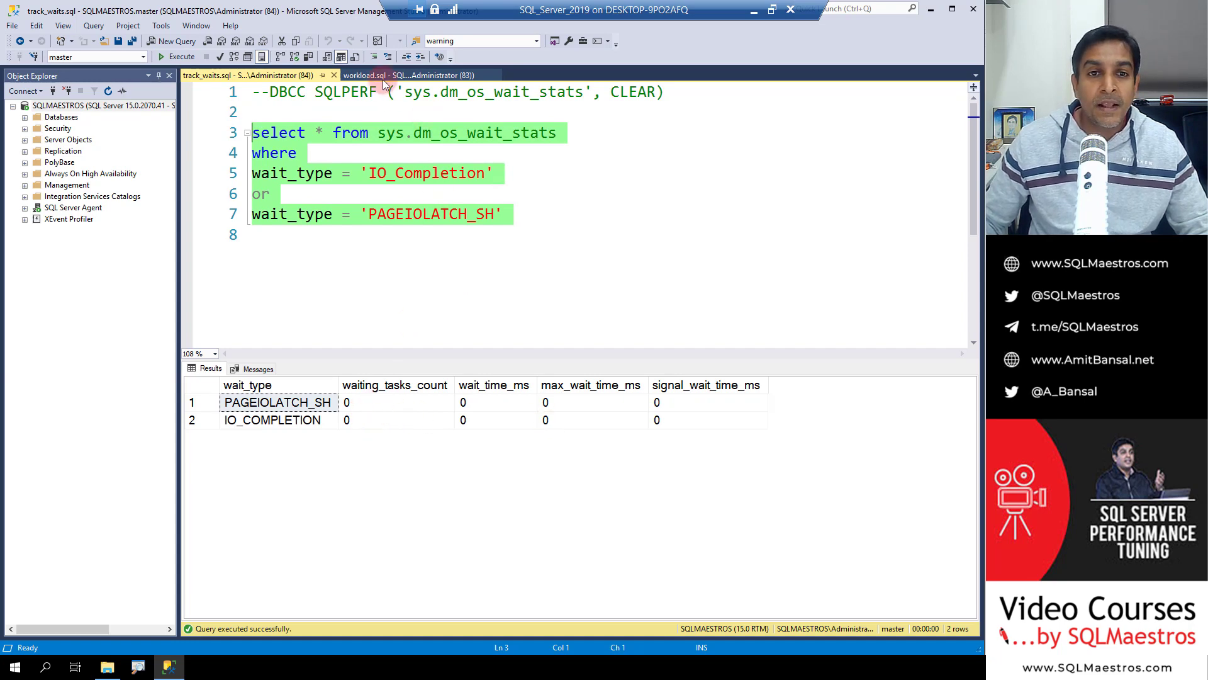
- In workload.sql, run USE AdventureWorks and highlight the WHILE loop block
left_click(377, 75)
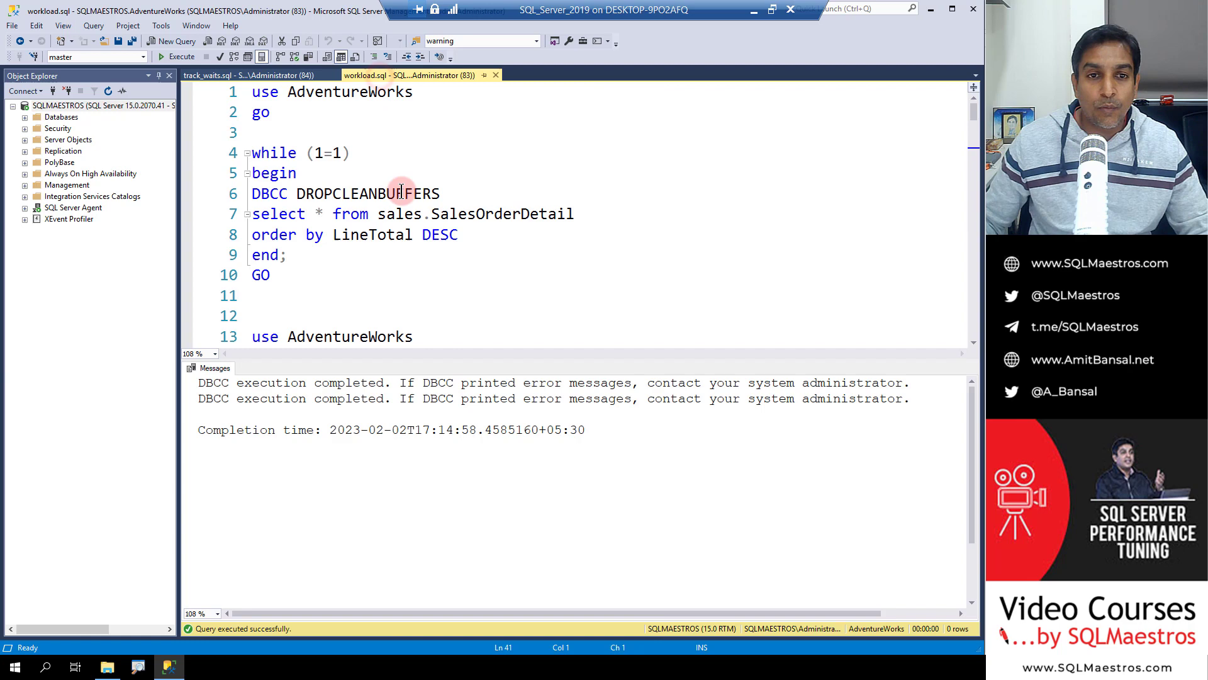
left_click(439, 194)
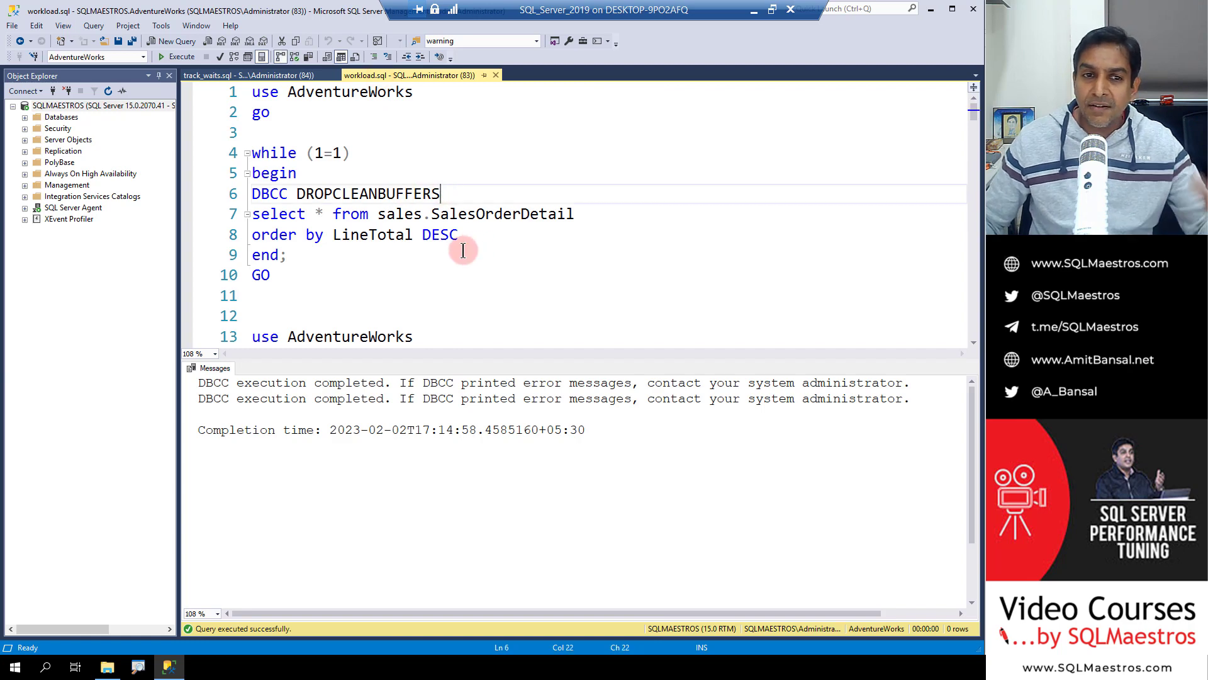
mouse_move(273, 216)
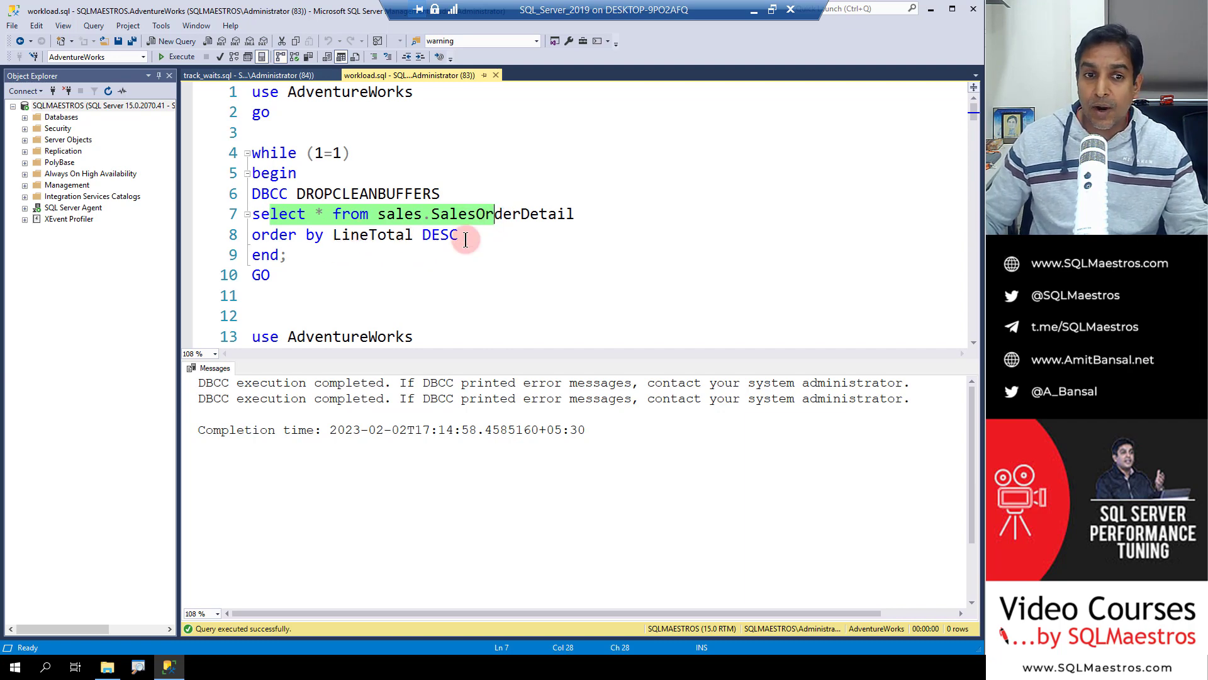
mouse_move(372, 234)
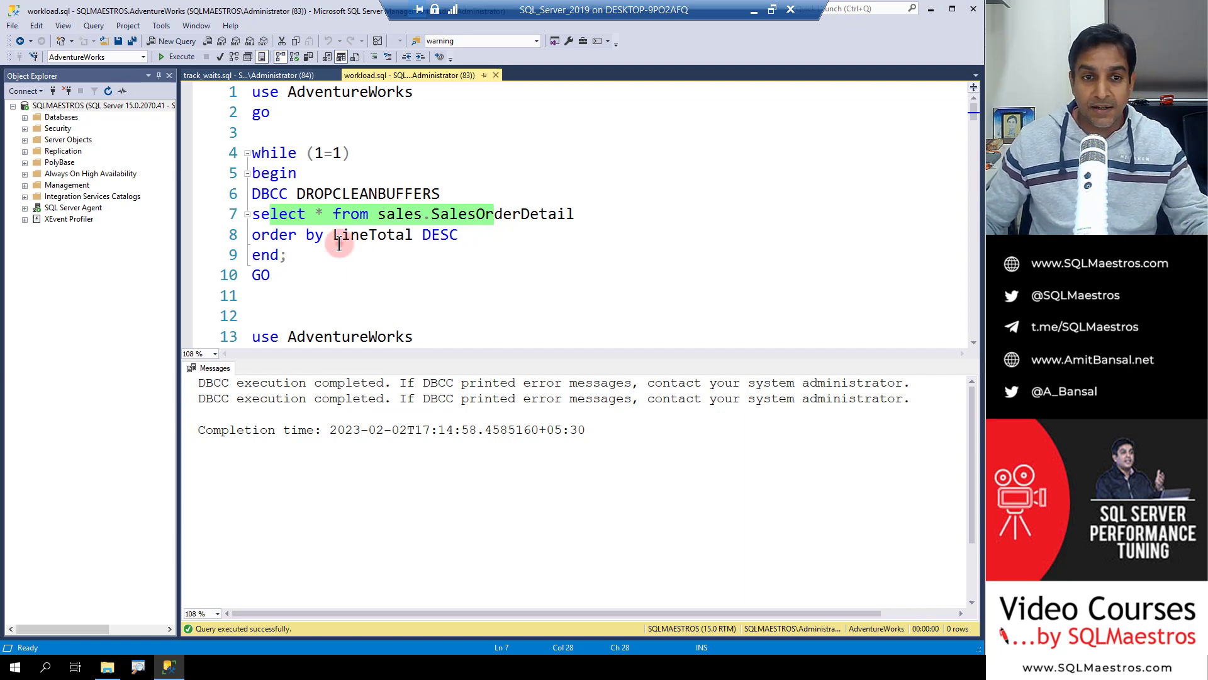
left_click(479, 234)
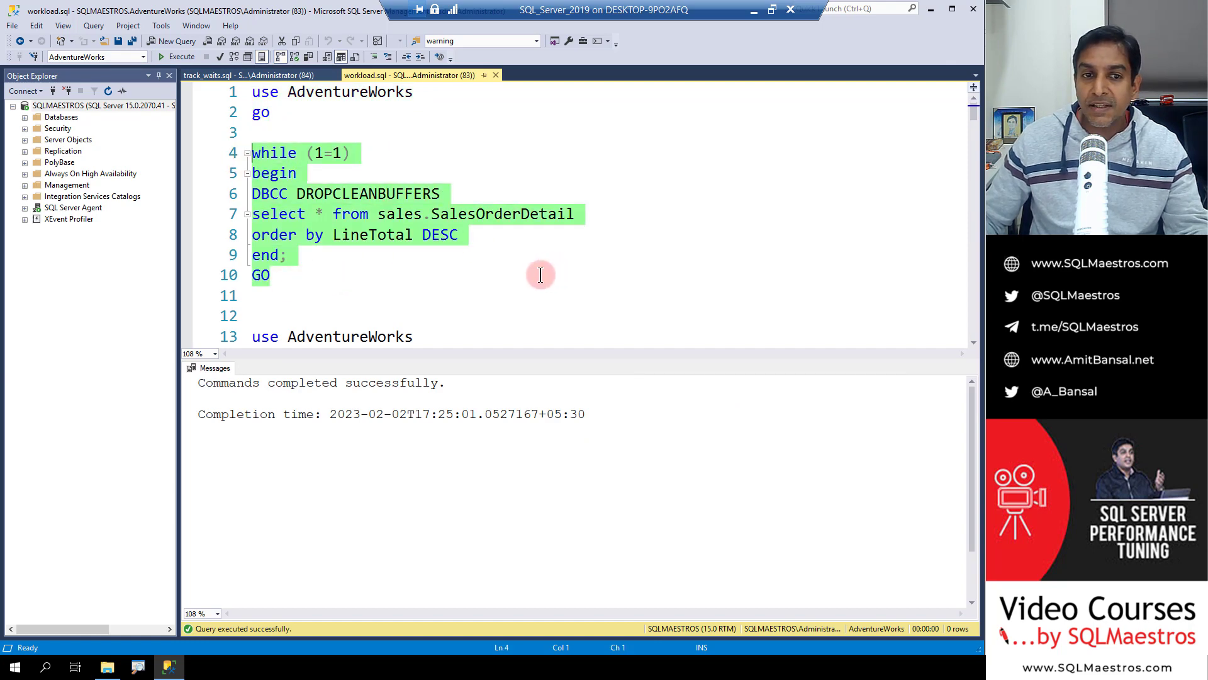
mouse_move(335, 126)
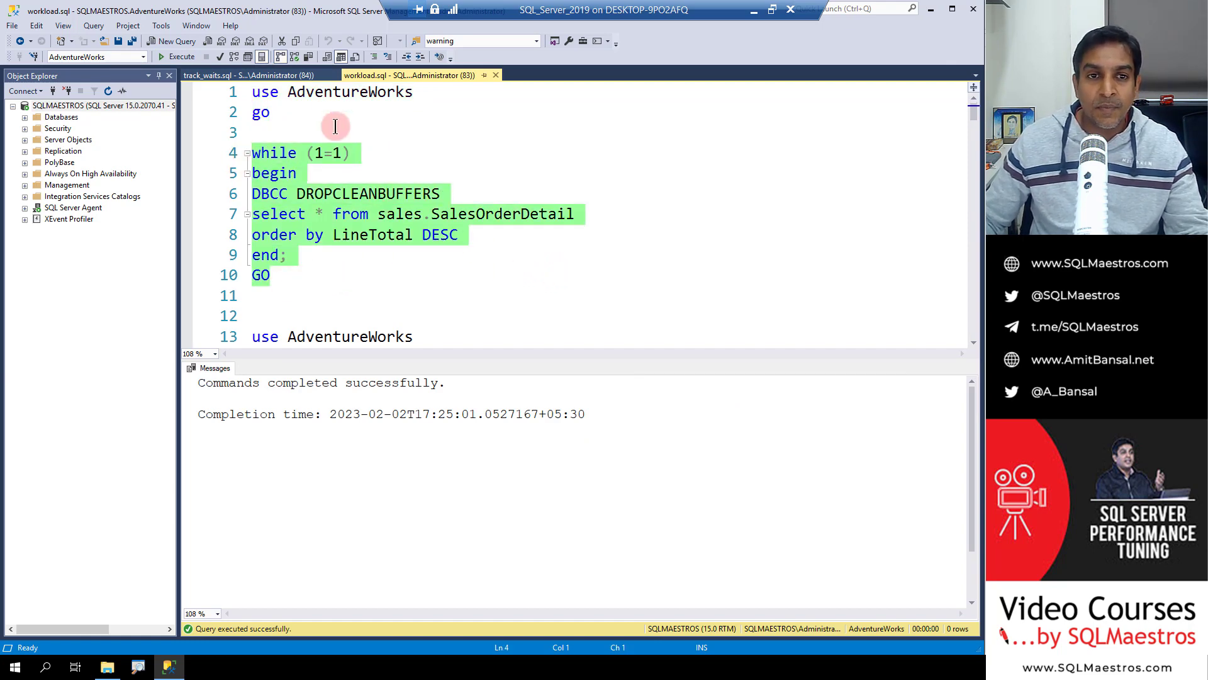
mouse_move(280, 56)
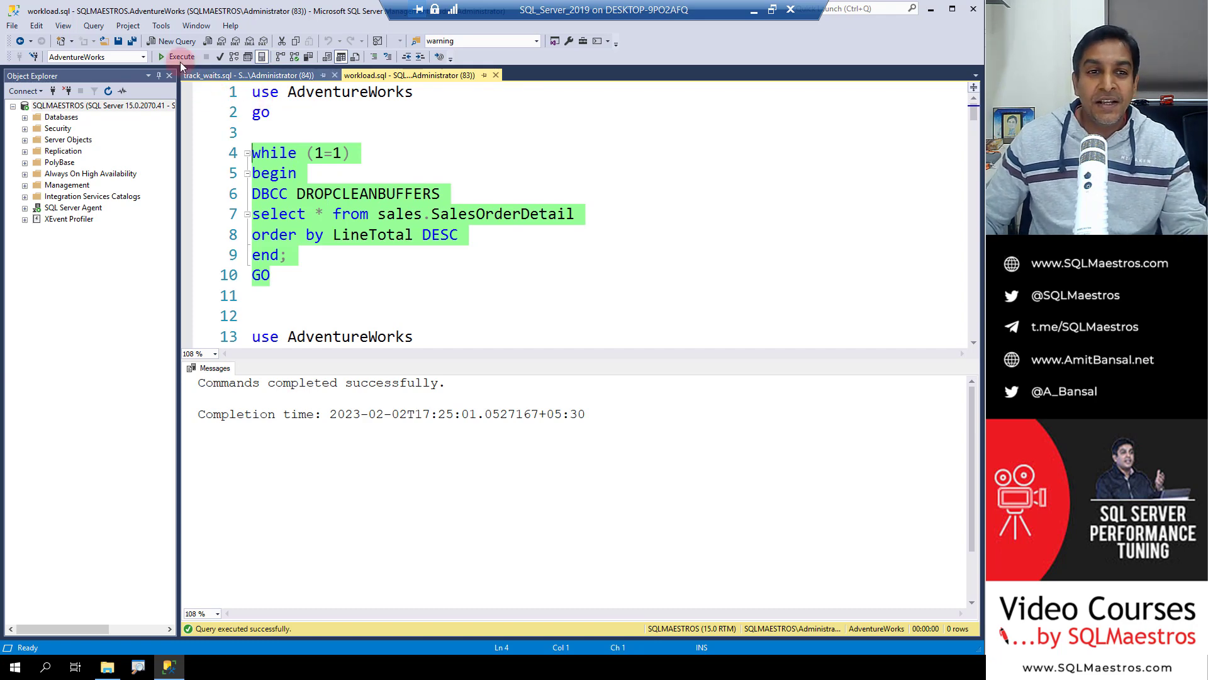
- Start the endless sort WHILE loop and return to track_waits.sql
left_click(182, 56)
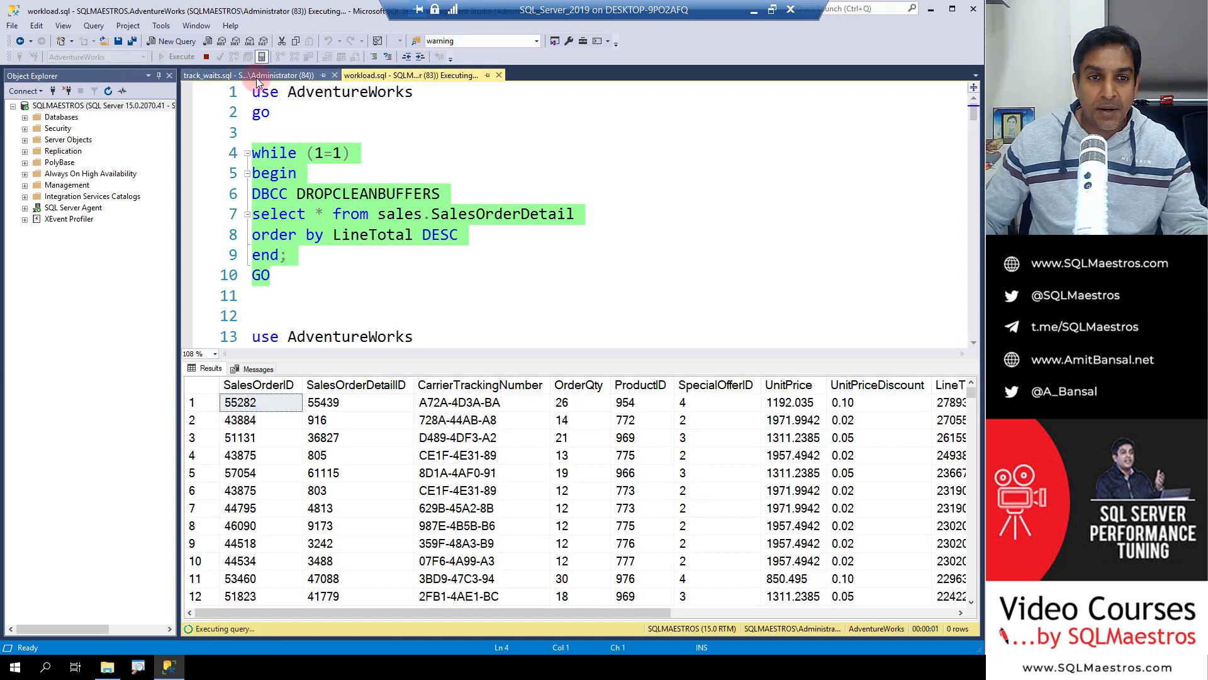
left_click(254, 74)
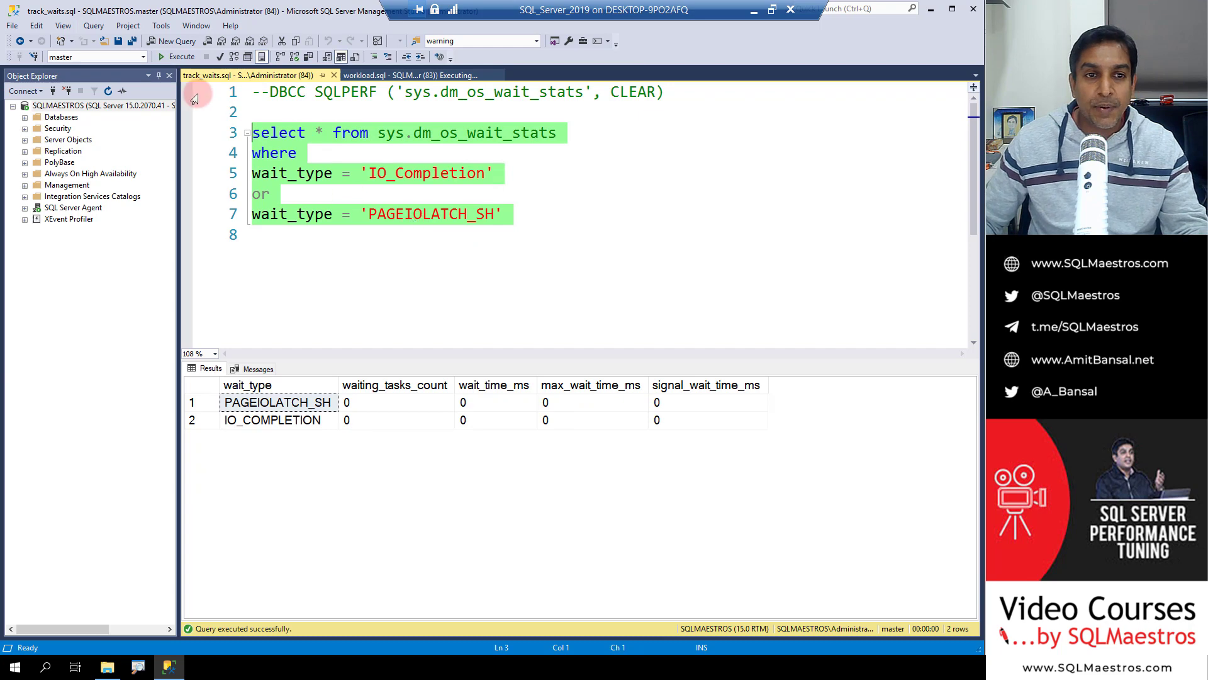
mouse_move(443, 399)
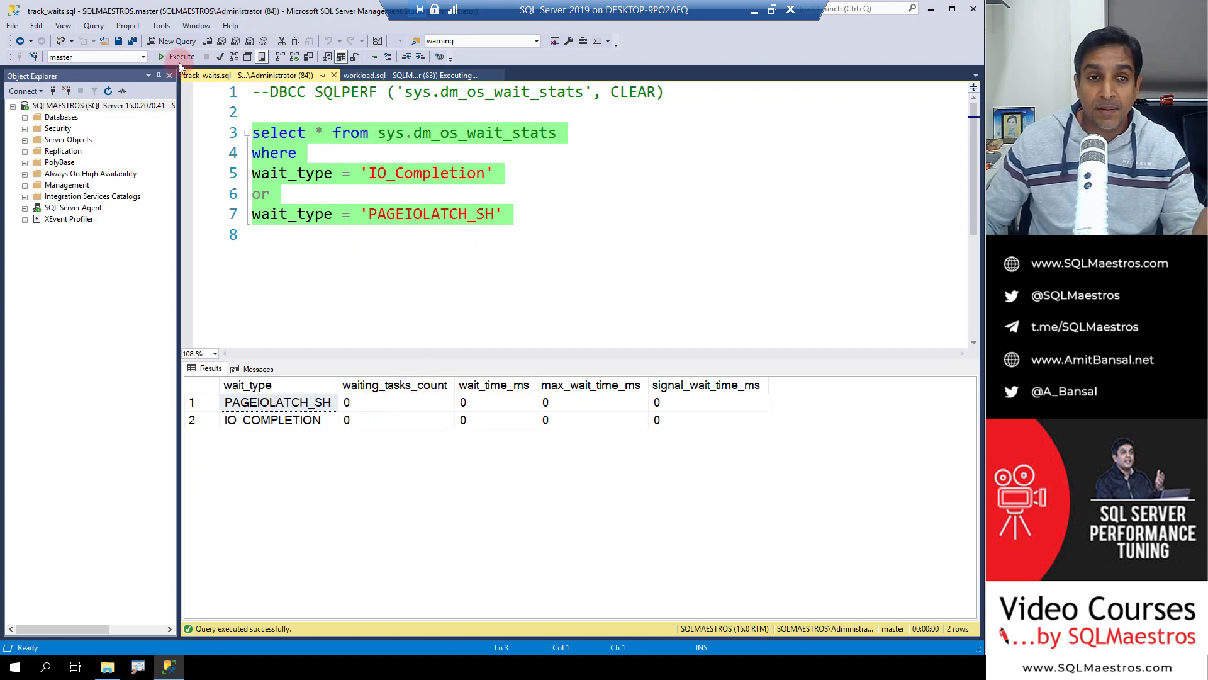
- Refresh the wait stats repeatedly as PAGEIOLATCH_SH climbs to 98 waits
left_click(182, 56)
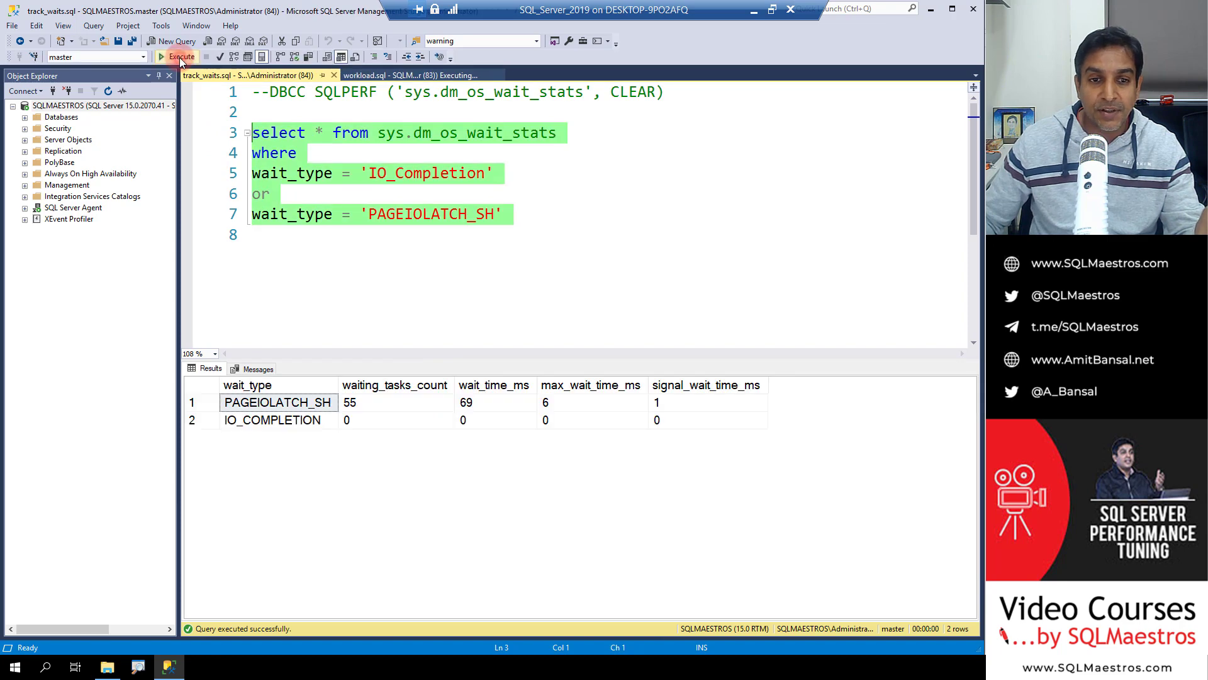
left_click(177, 56)
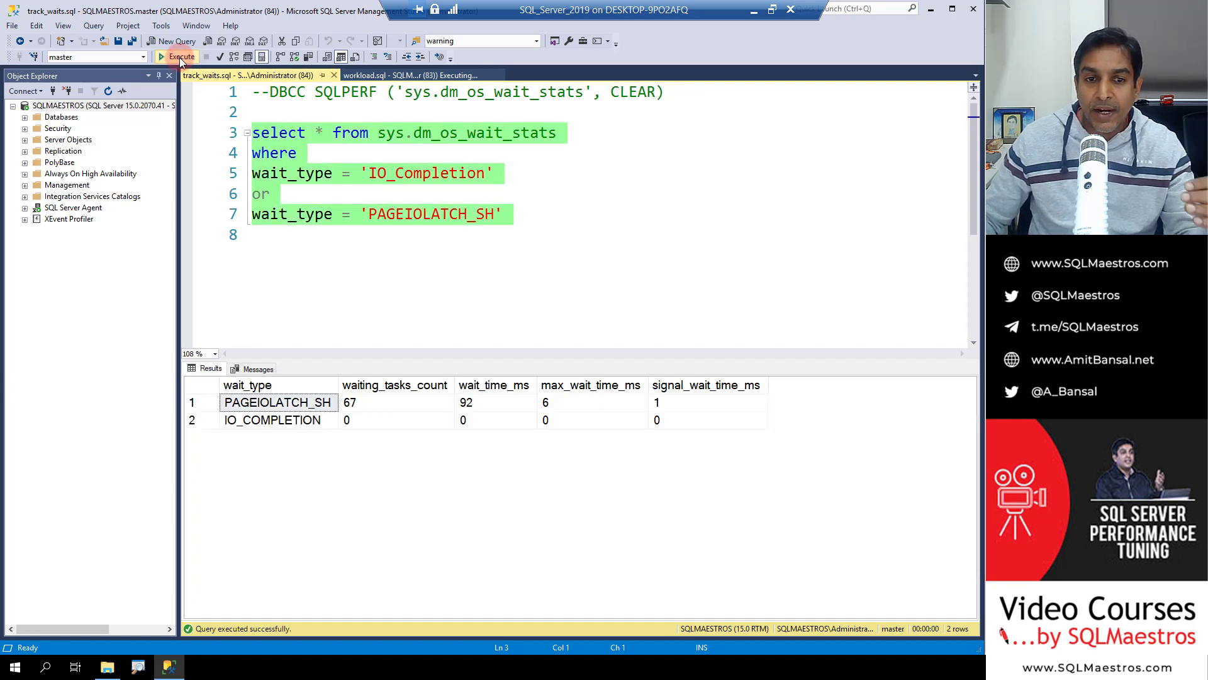
left_click(177, 57)
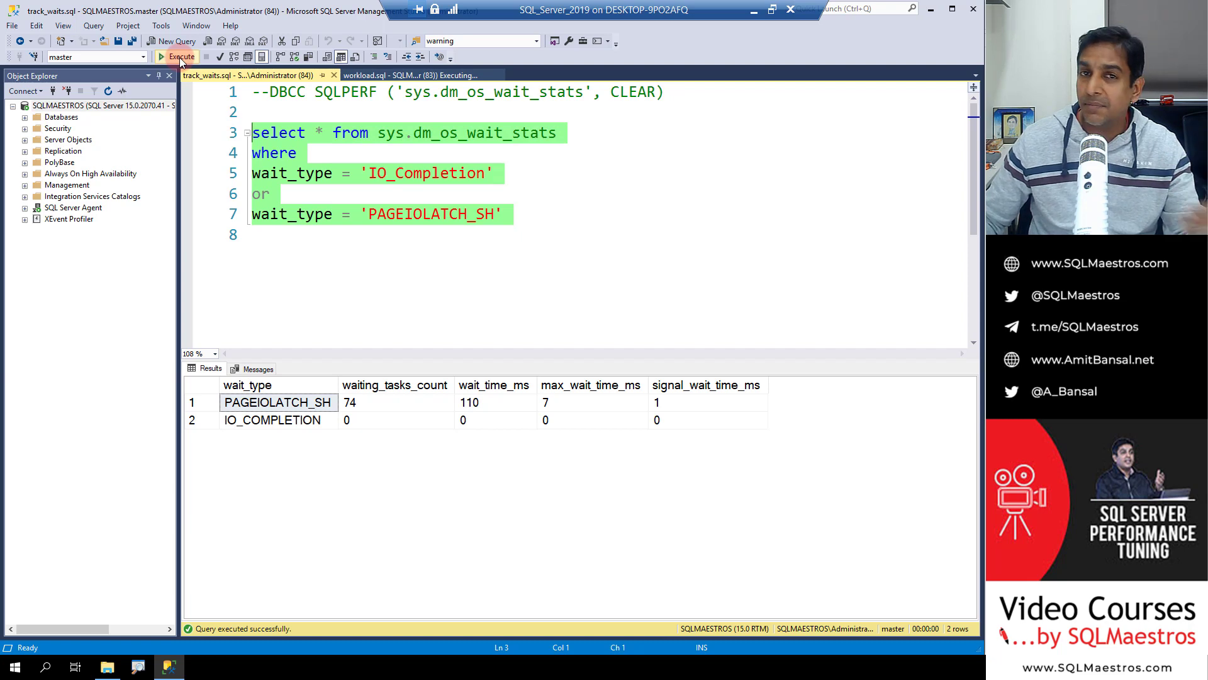
left_click(176, 56)
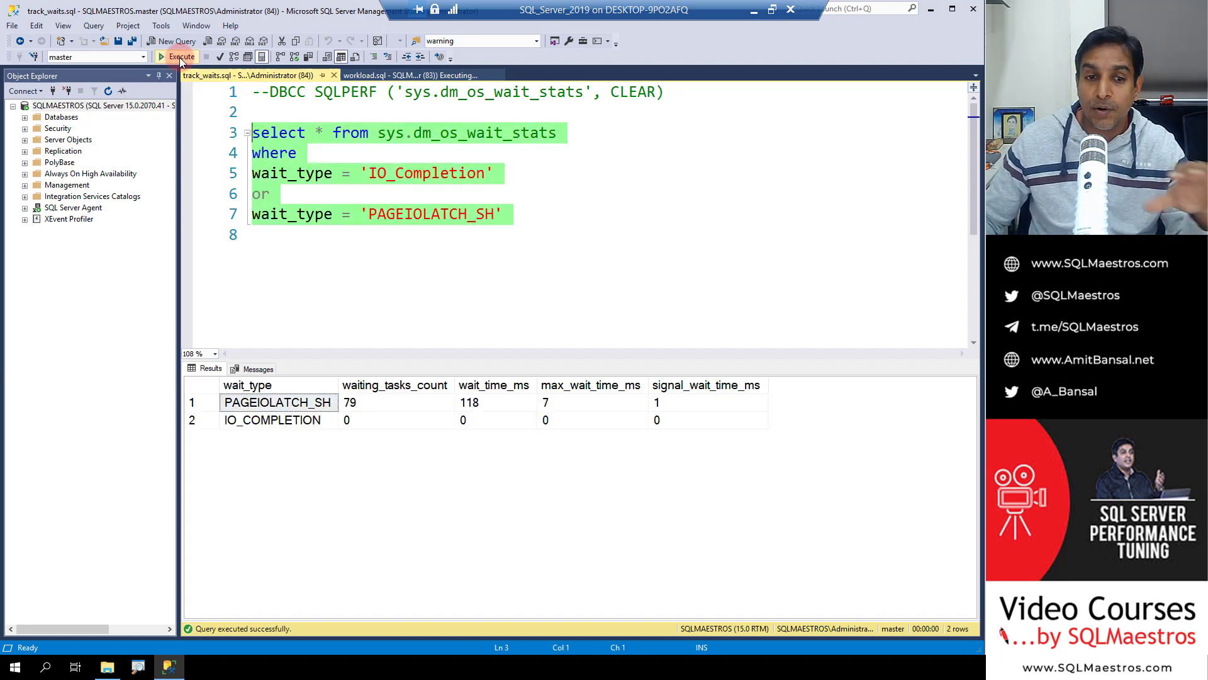
left_click(177, 56)
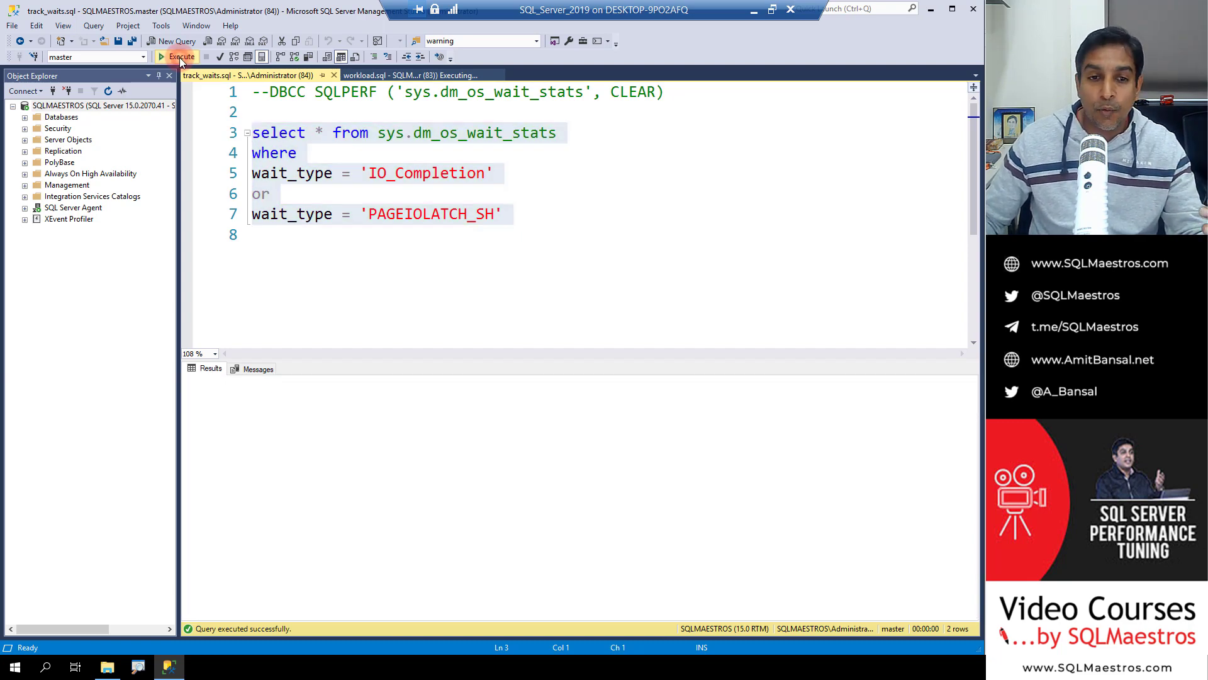
left_click(177, 57)
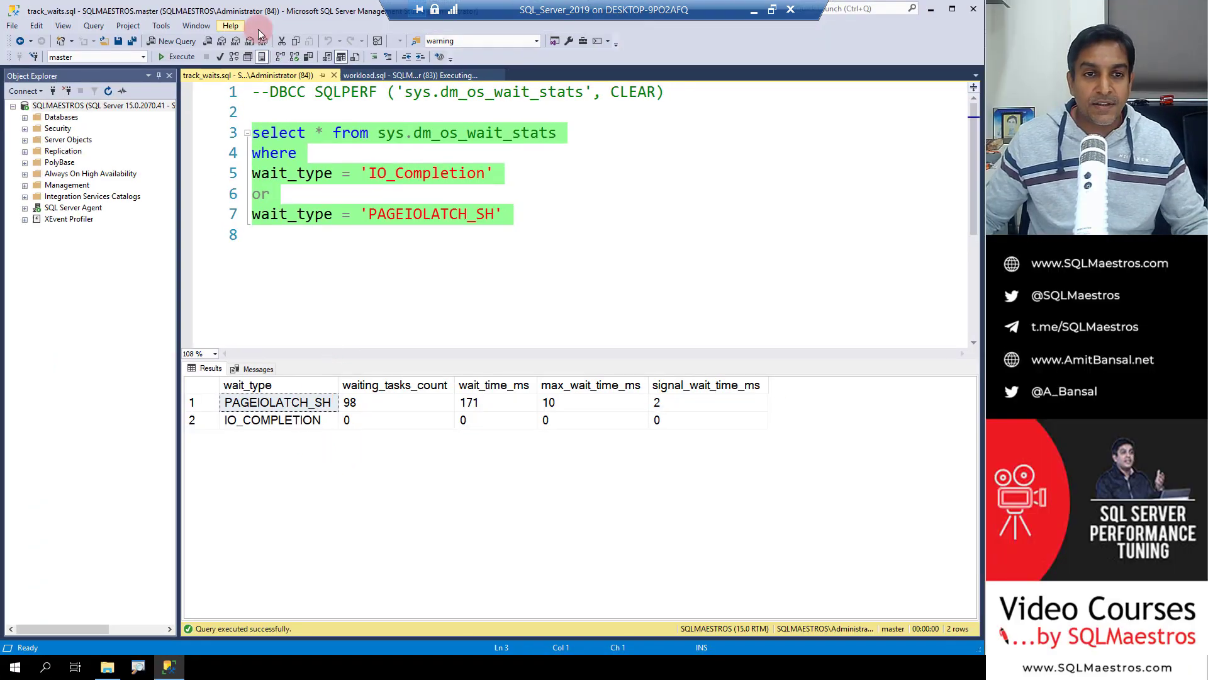
- Cancel the looping workload and select the SalesOrderDetail ORDER BY LineTotal query alone
left_click(385, 74)
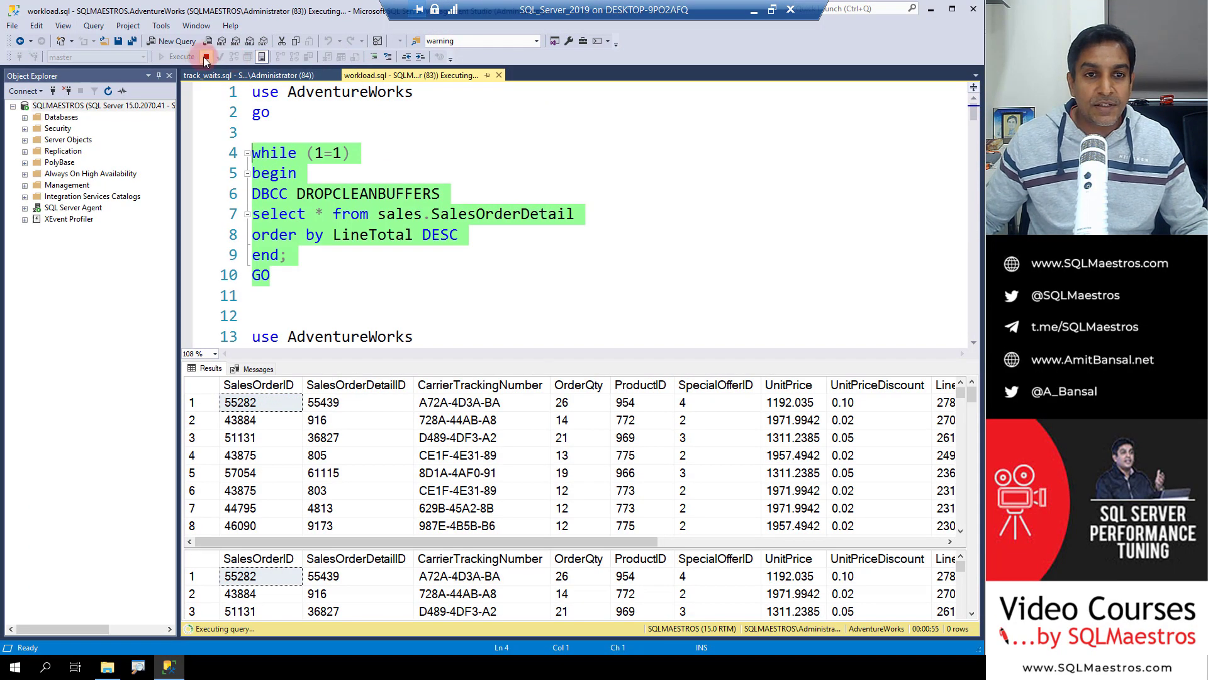
left_click(219, 57)
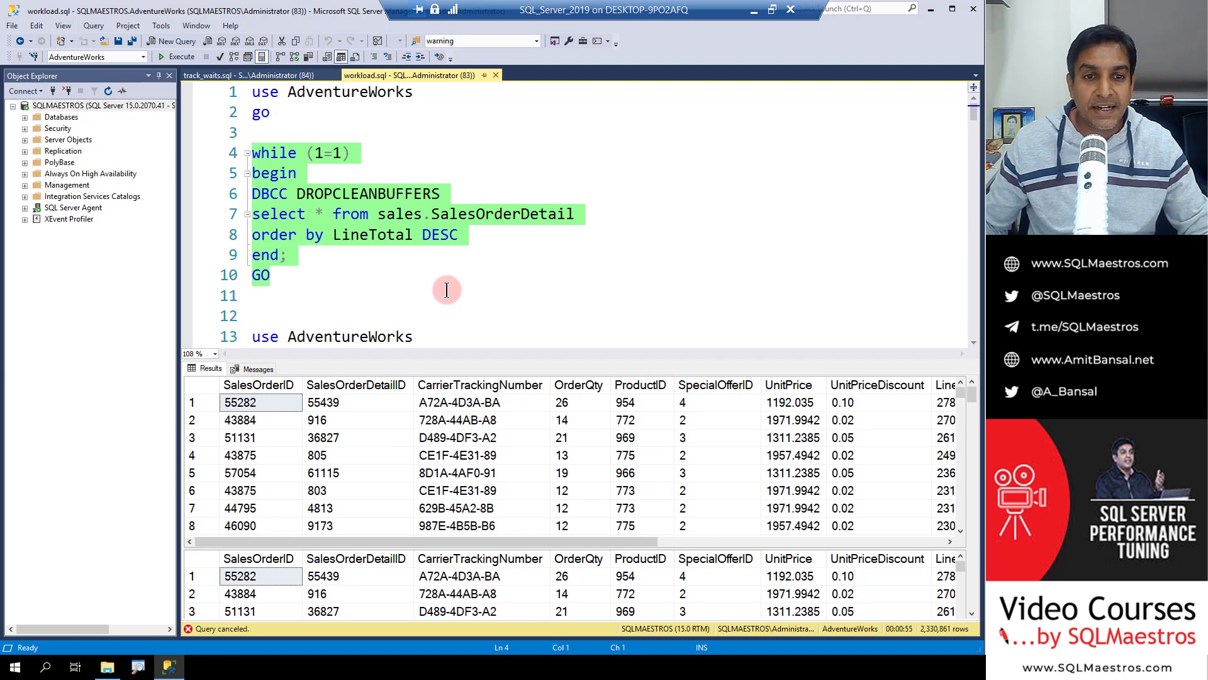
left_click(508, 242)
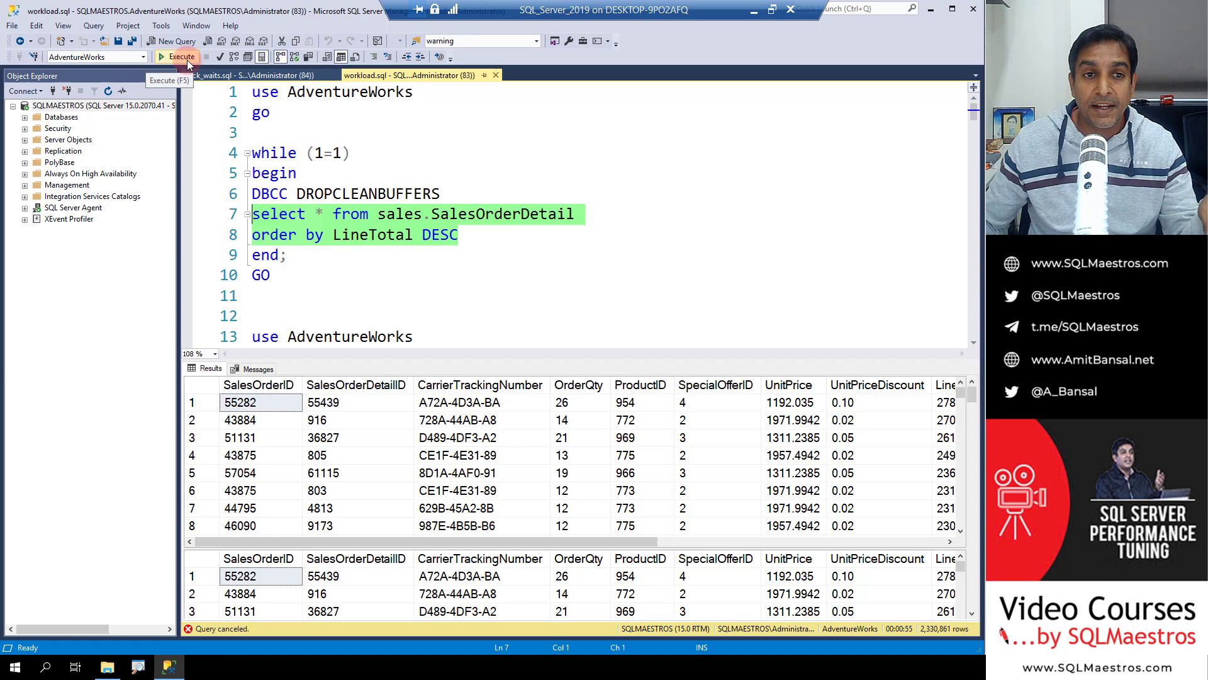
- Run the SalesOrderDetail sort query once and show its plan with the 90% Sort
left_click(178, 56)
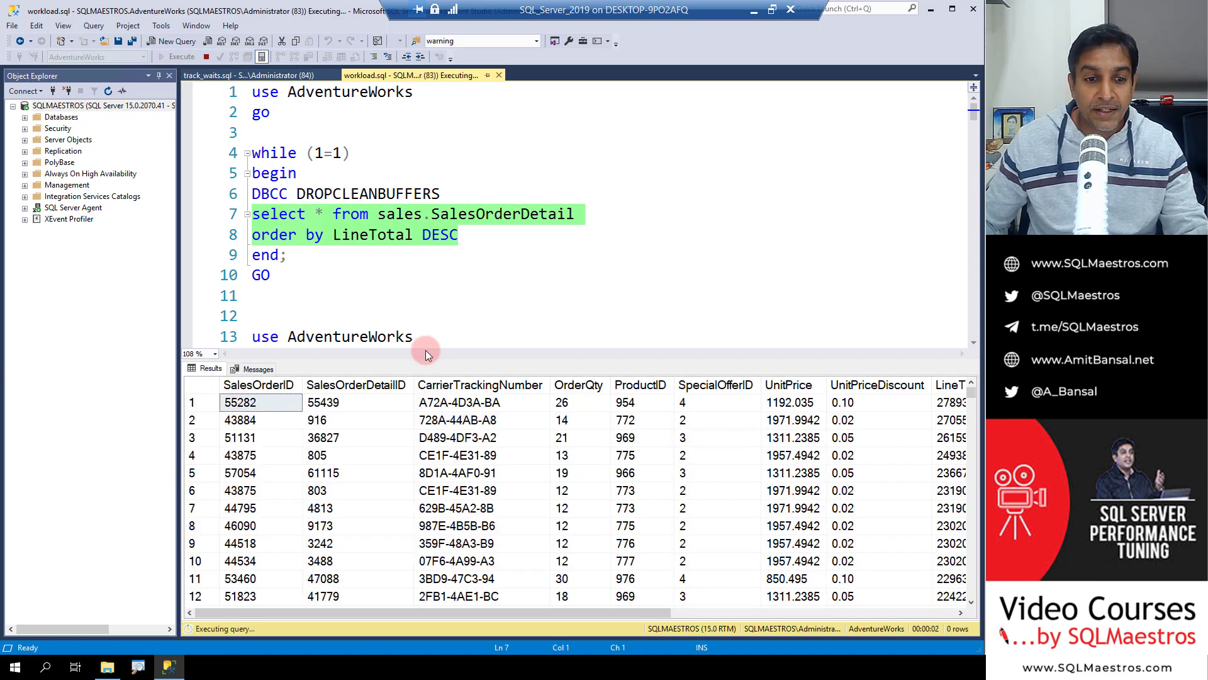
mouse_move(423, 363)
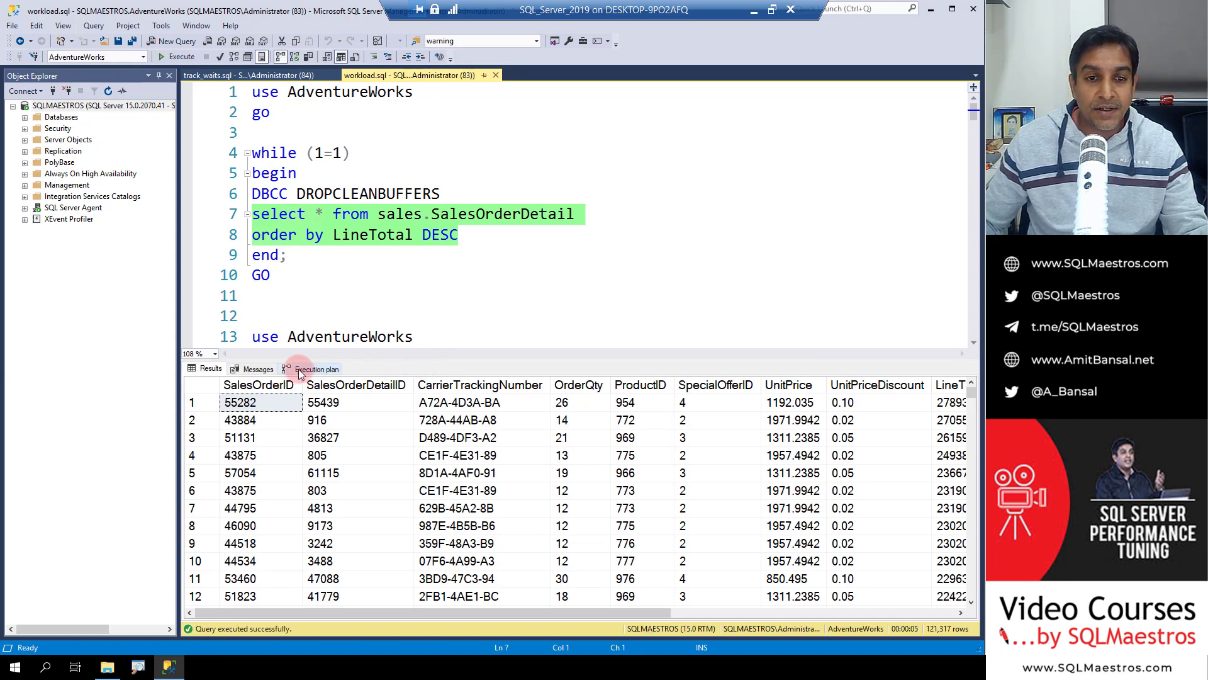
left_click(314, 369)
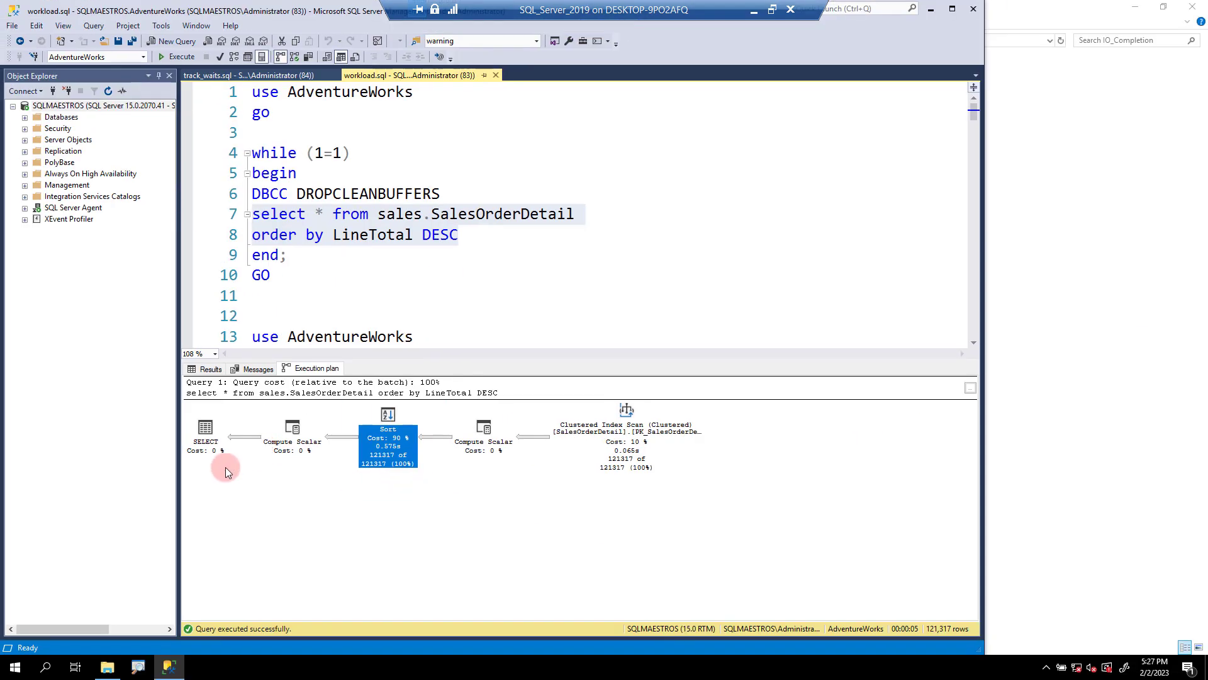
- Select and run the bigProduct CROSS APPLY SELECT INTO #x batch, then return to track_waits.sql
left_click(250, 74)
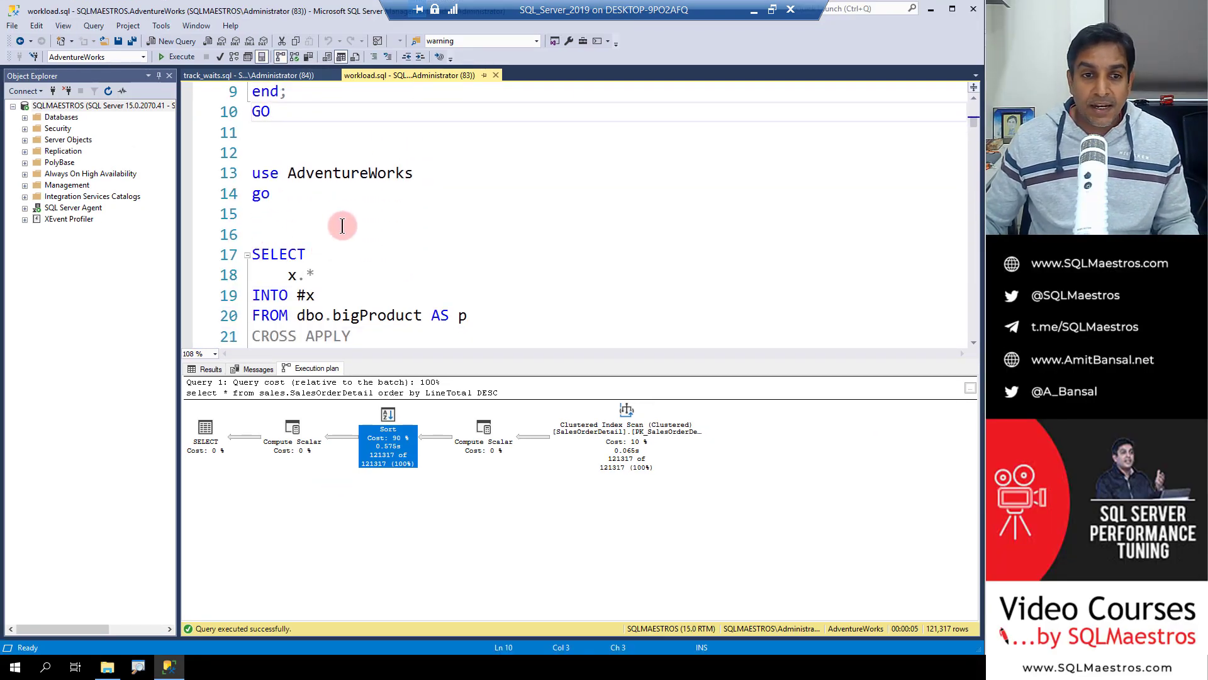
scroll("down", 3)
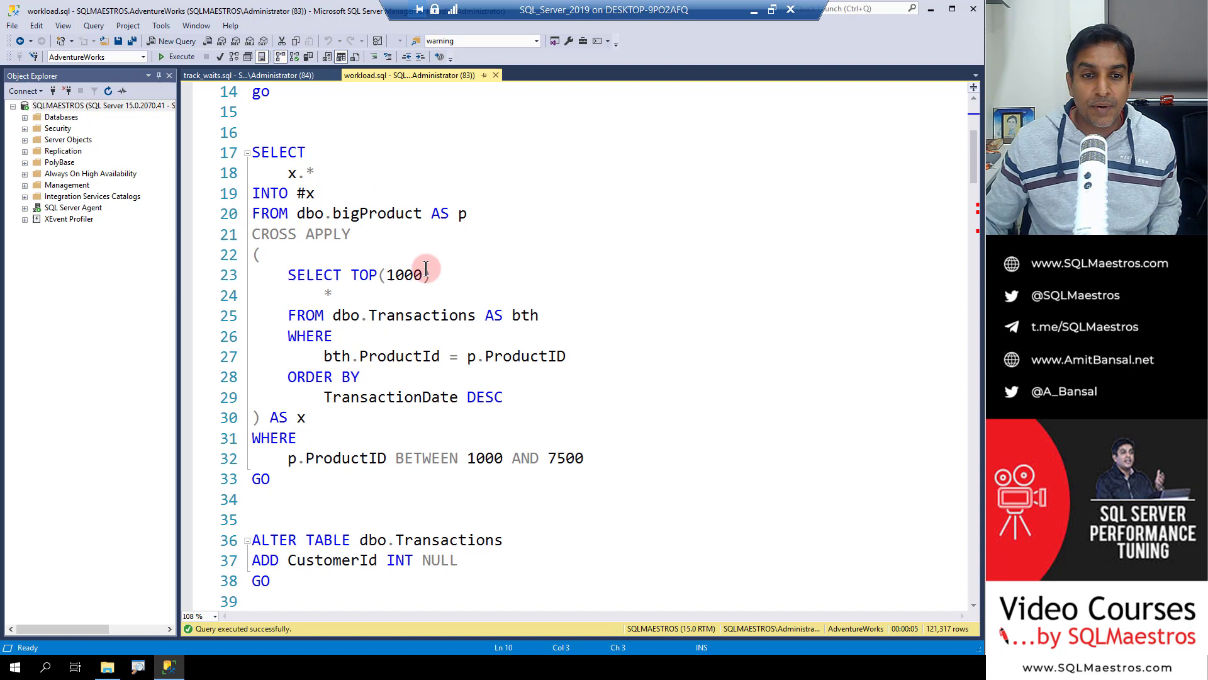
scroll("down", 3)
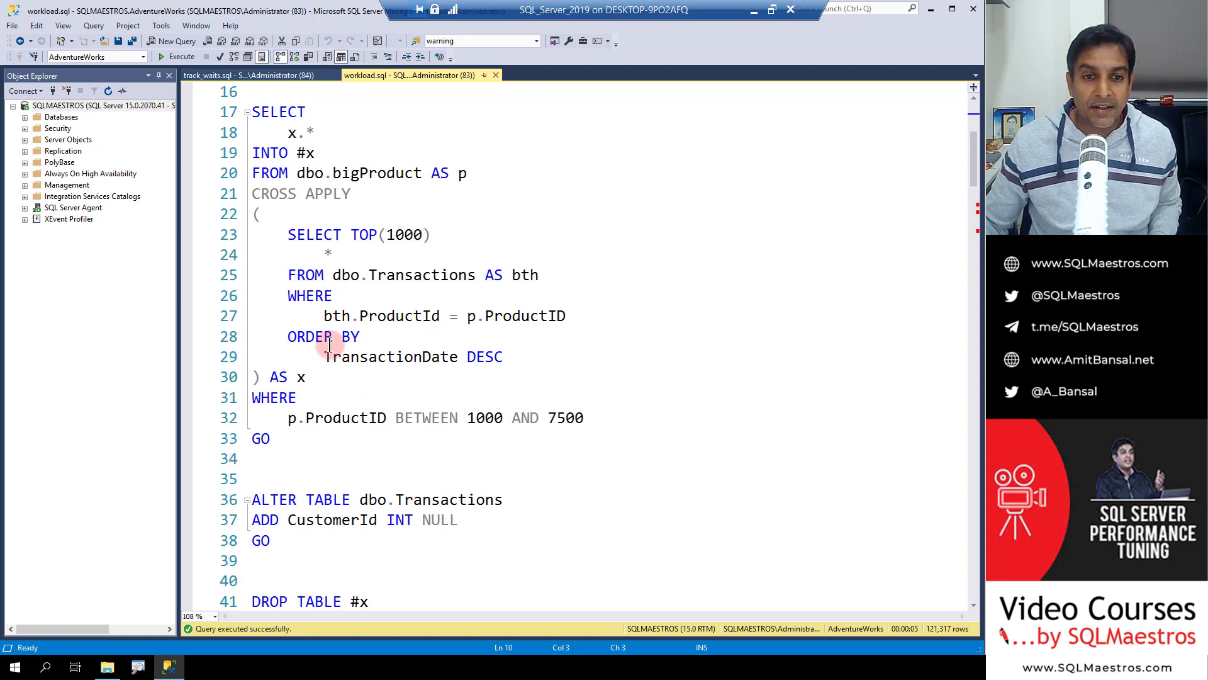
left_click(301, 453)
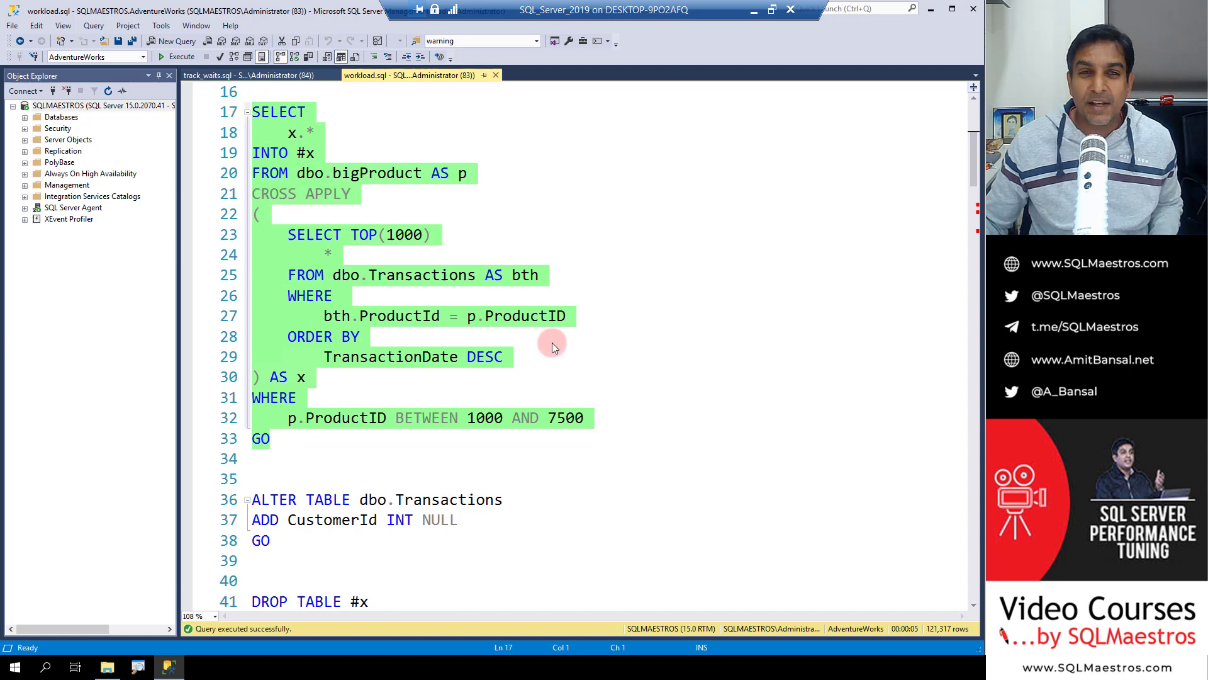
mouse_move(609, 389)
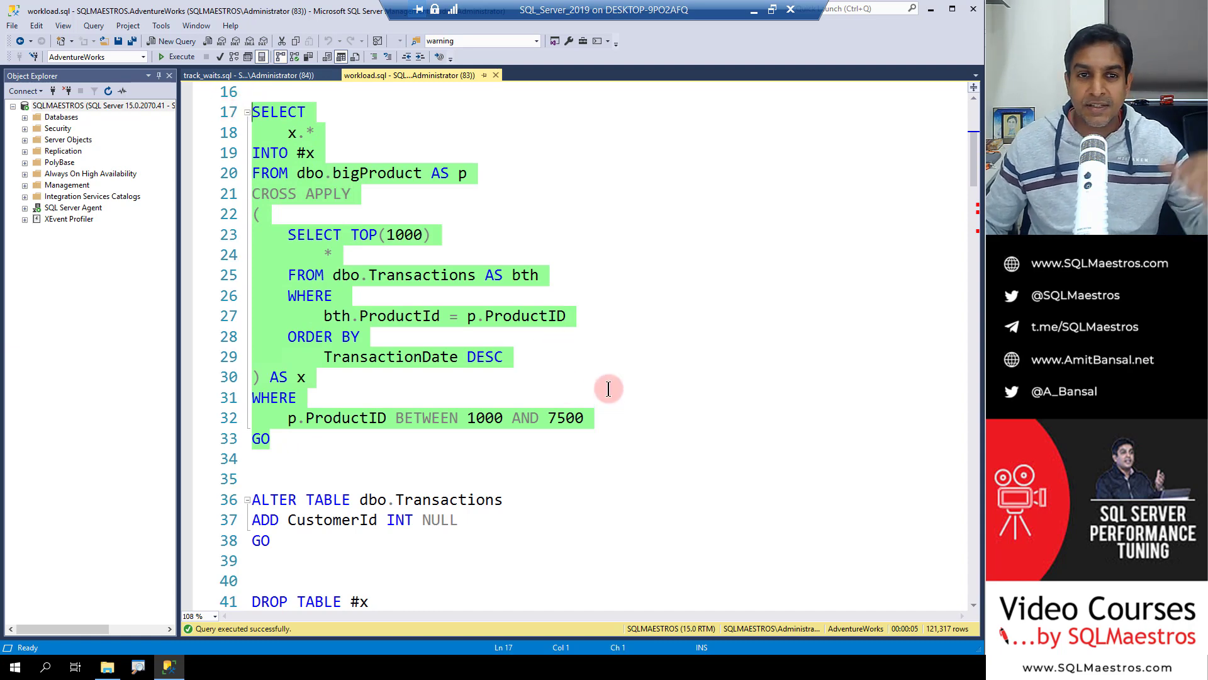
mouse_move(543, 377)
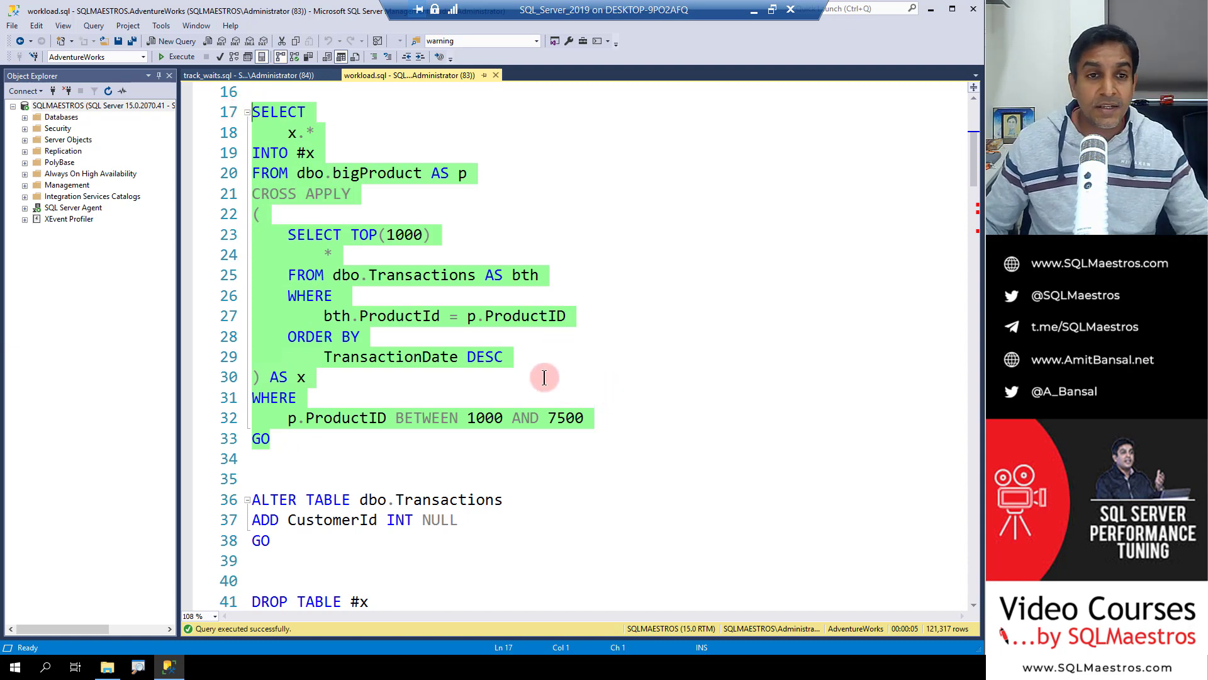
mouse_move(543, 370)
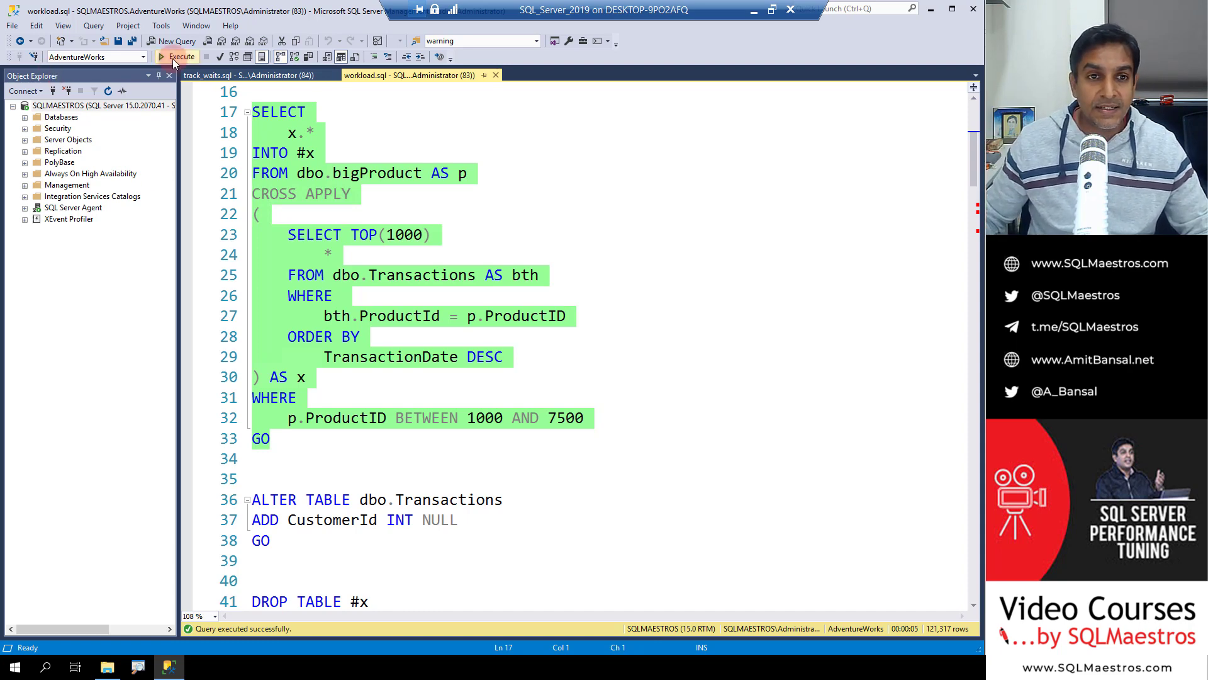
mouse_move(275, 57)
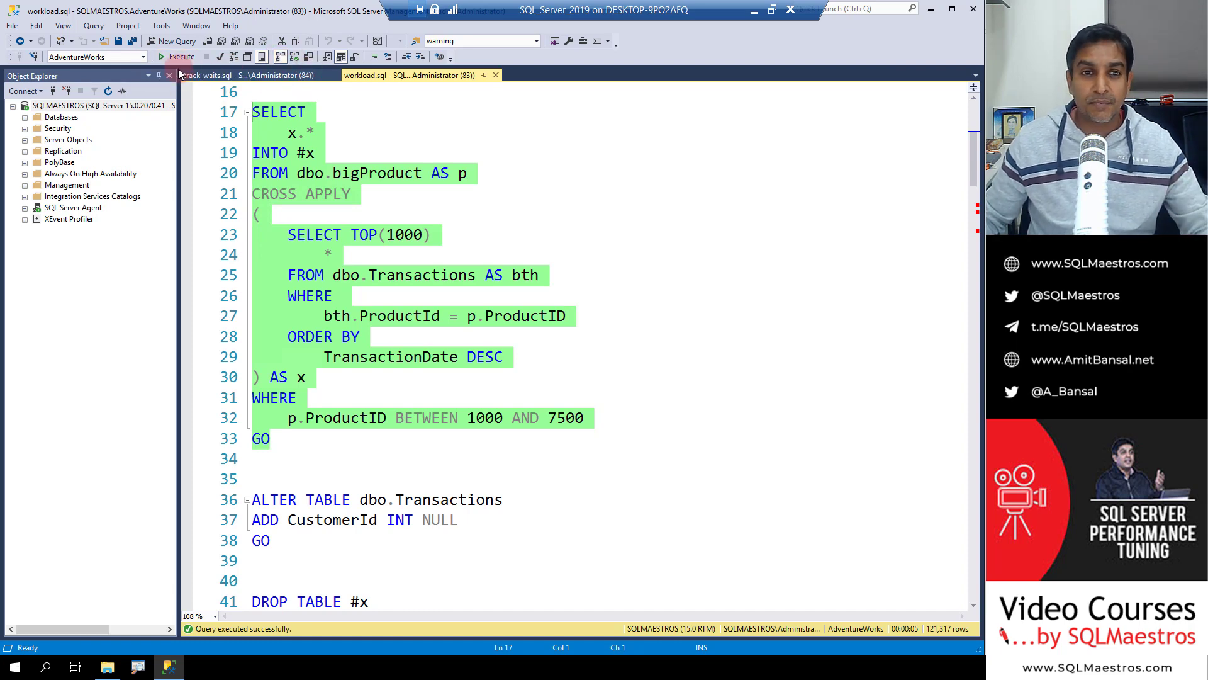
left_click(178, 57)
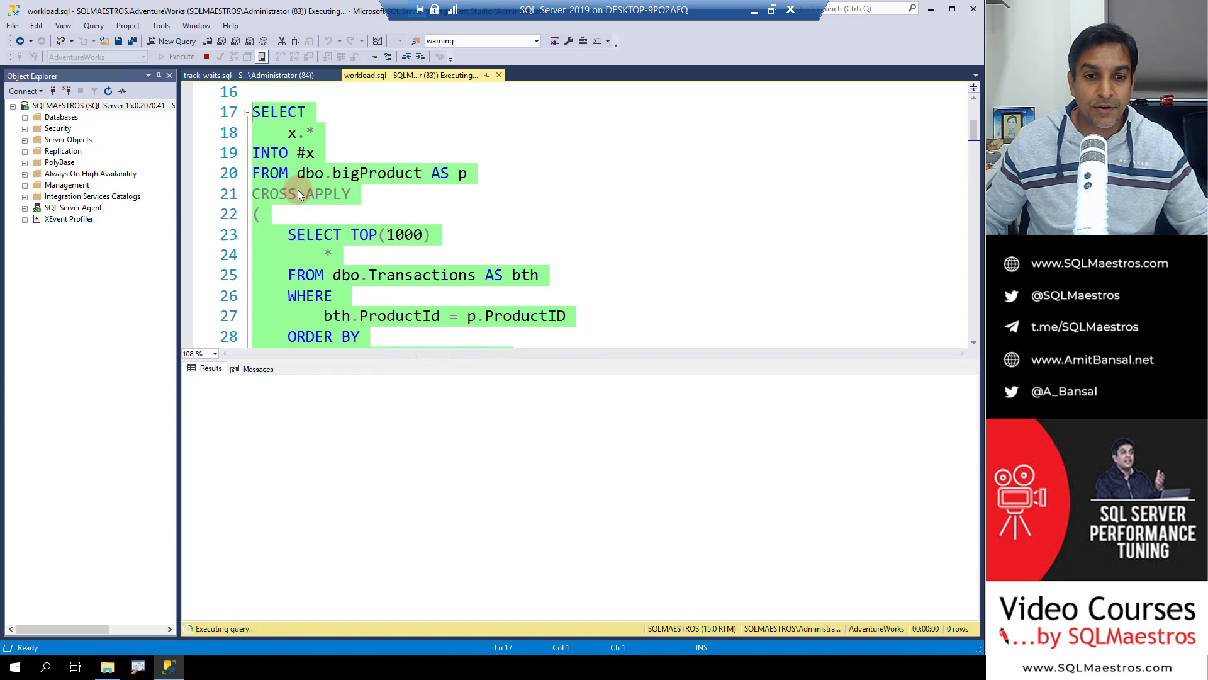
left_click(239, 75)
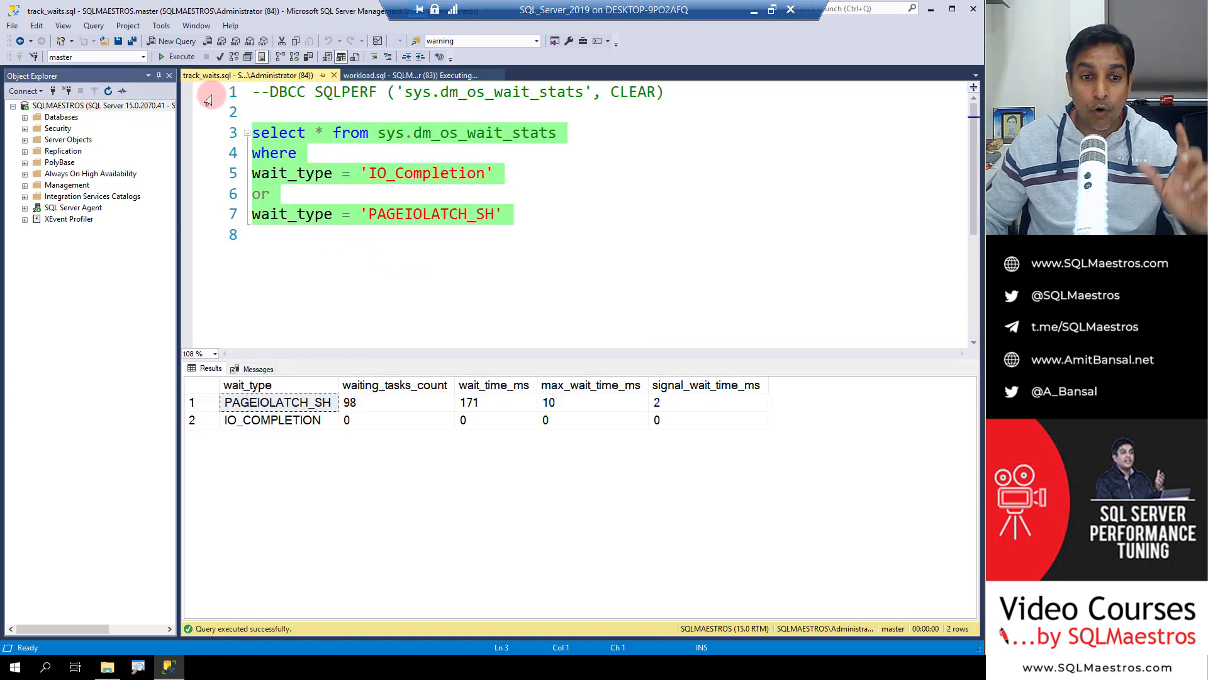
- Refresh the wait stats repeatedly until PAGEIOLATCH_SH reads 5517 and IO_COMPLETION 1060
left_click(178, 57)
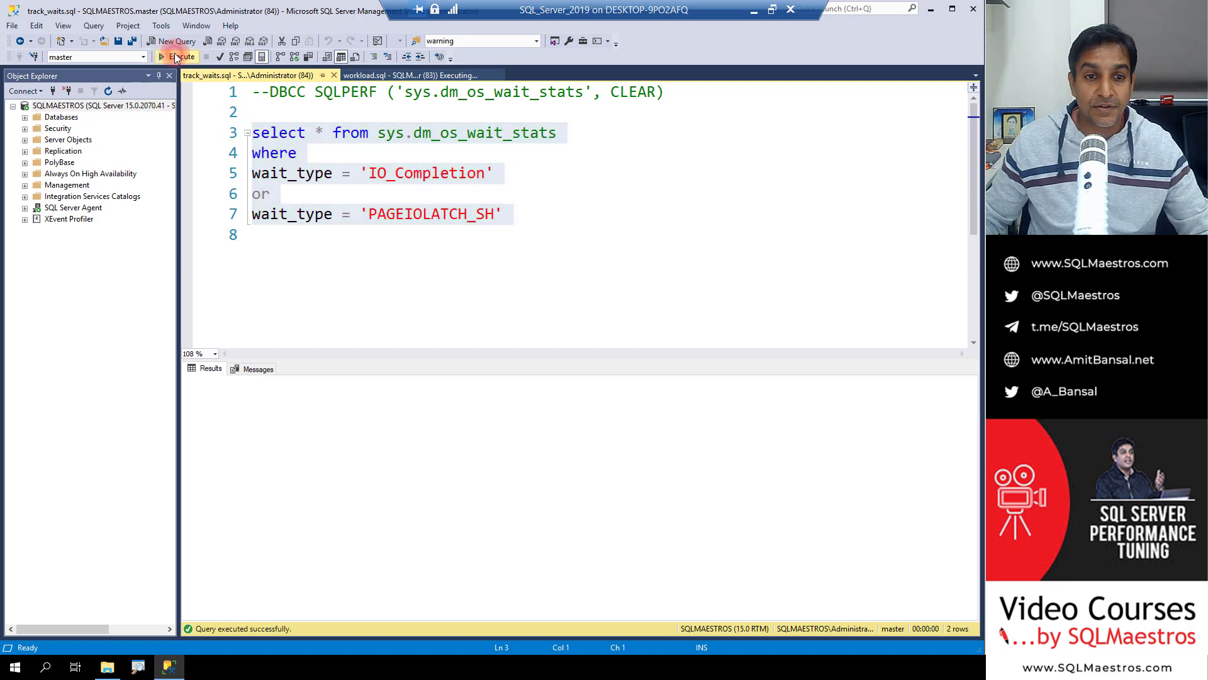
left_click(177, 56)
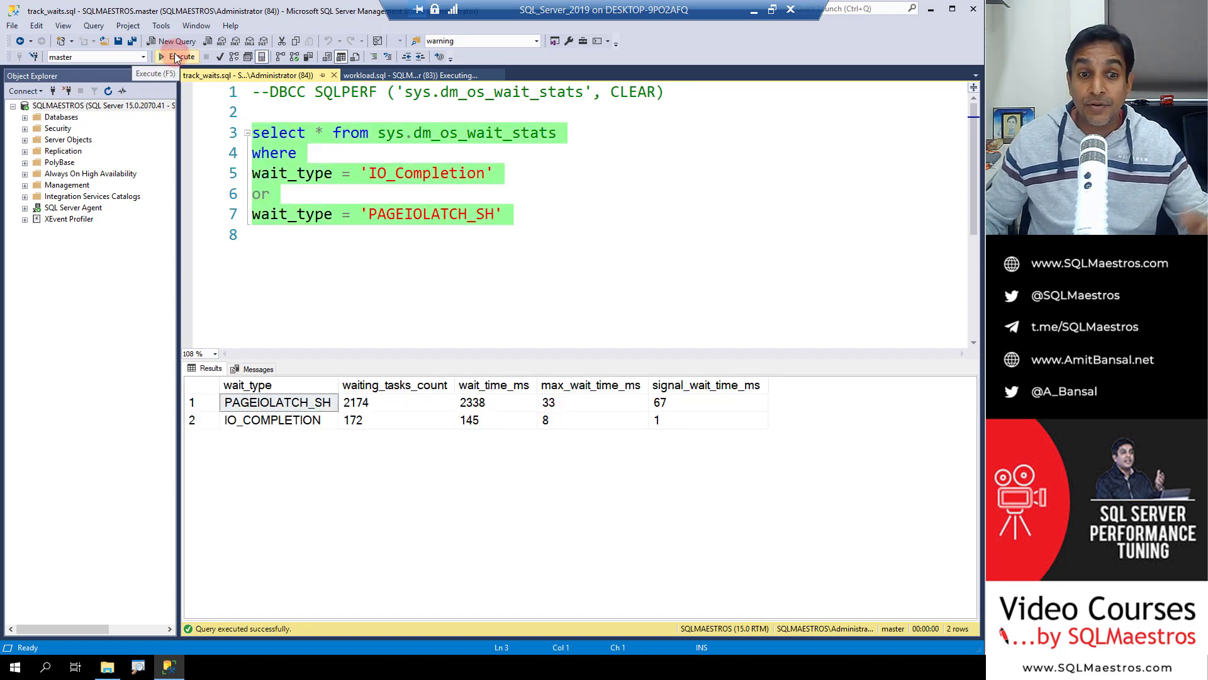
left_click(181, 57)
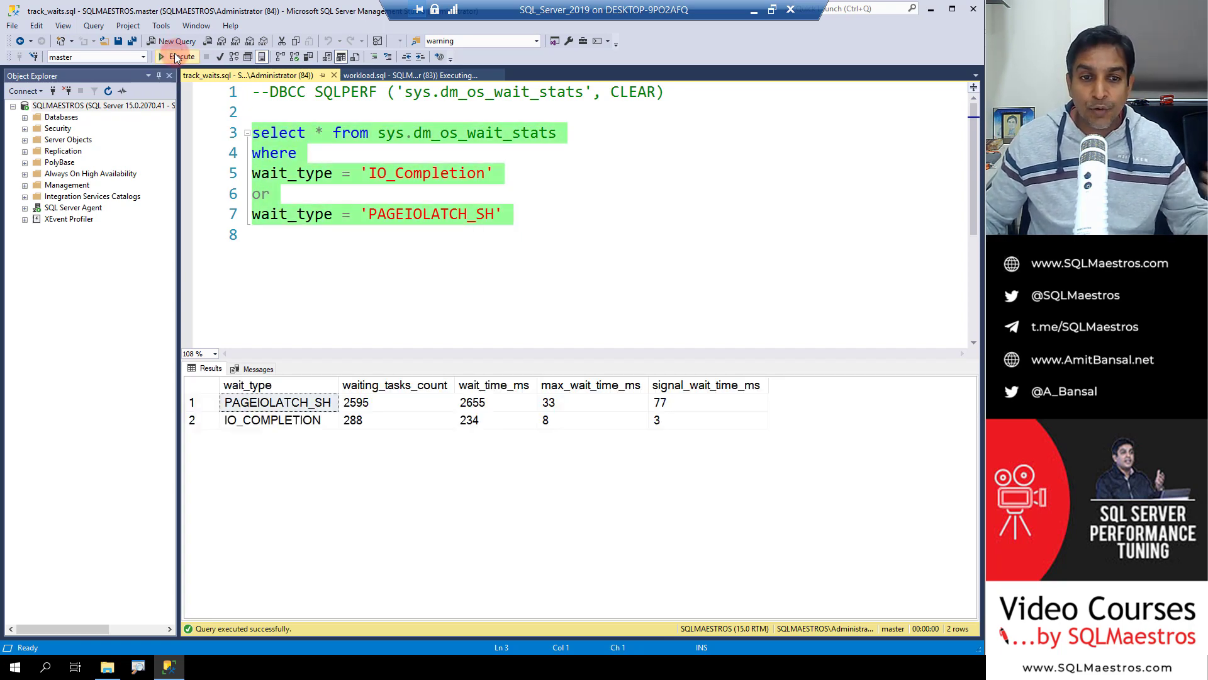
left_click(177, 57)
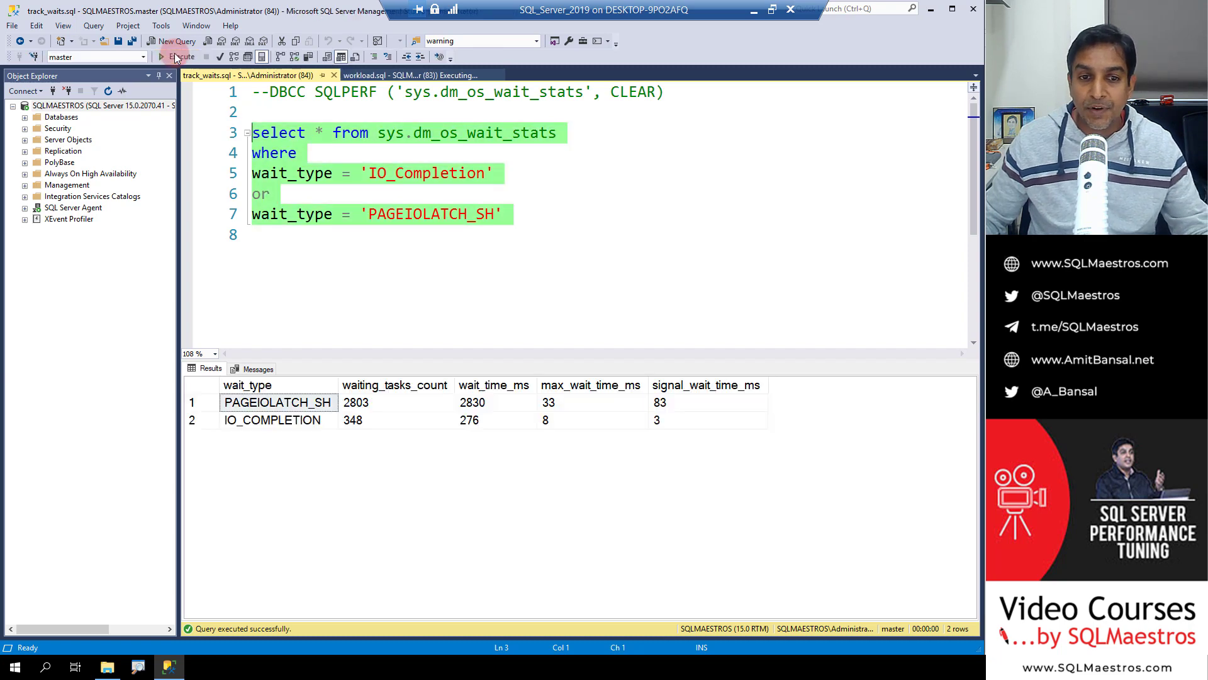
left_click(178, 57)
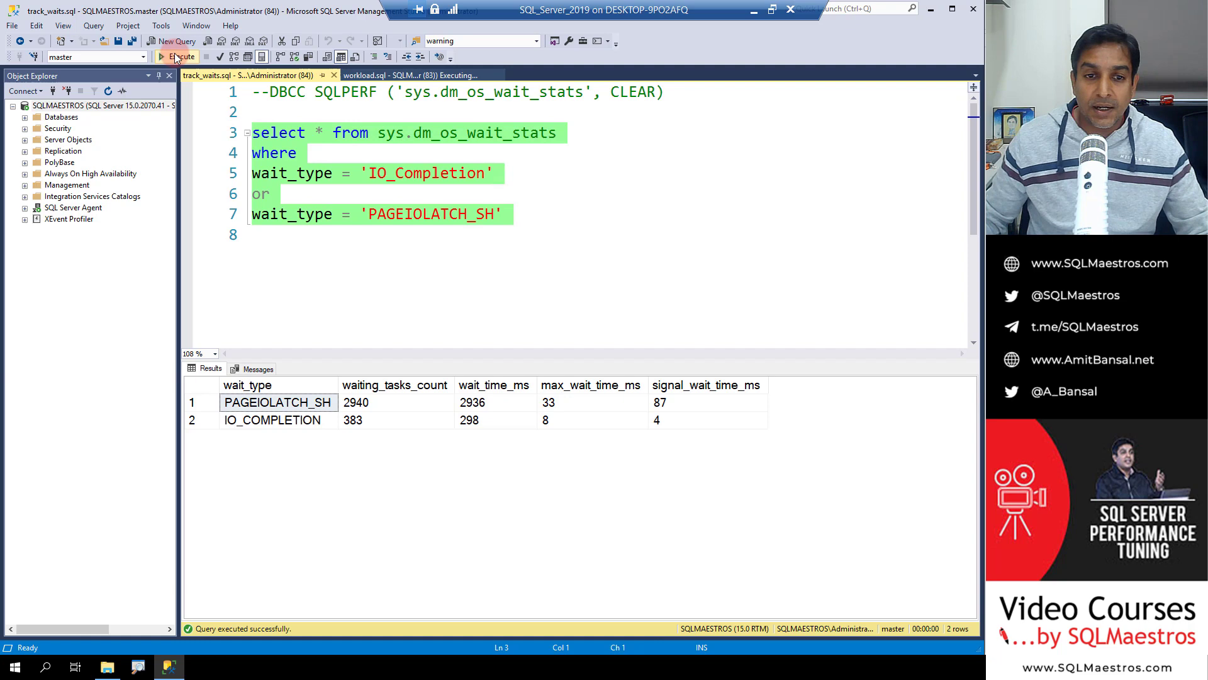
left_click(177, 57)
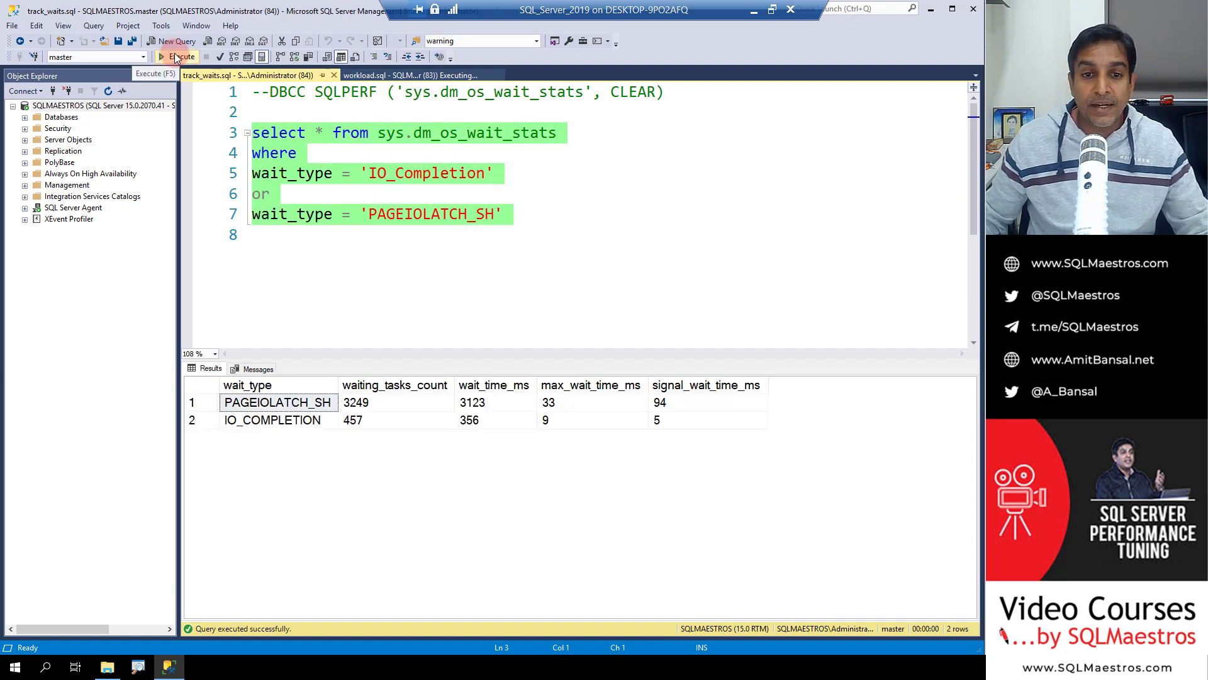
left_click(178, 57)
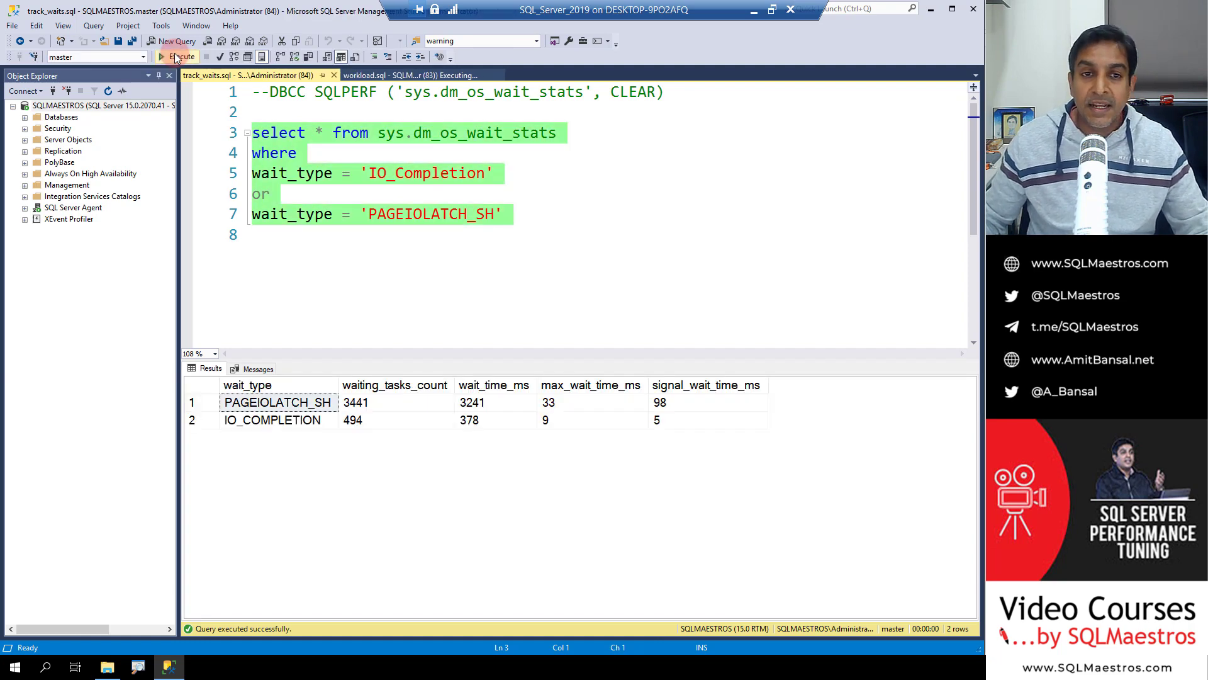
left_click(179, 56)
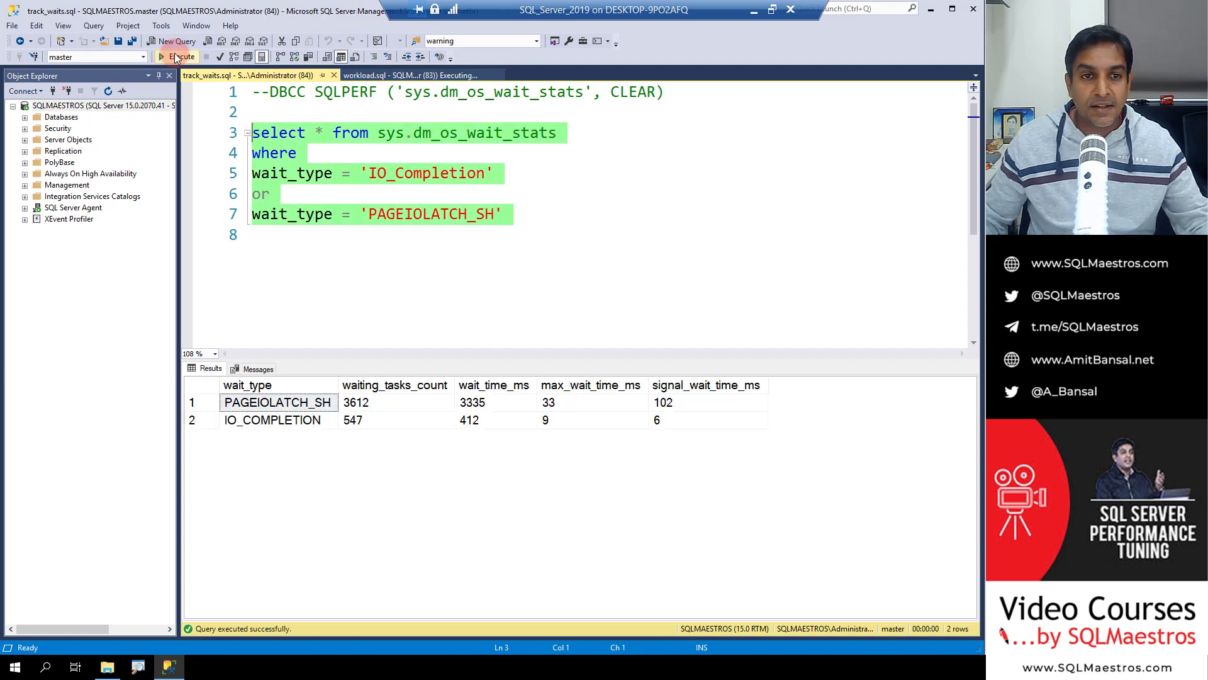
left_click(181, 57)
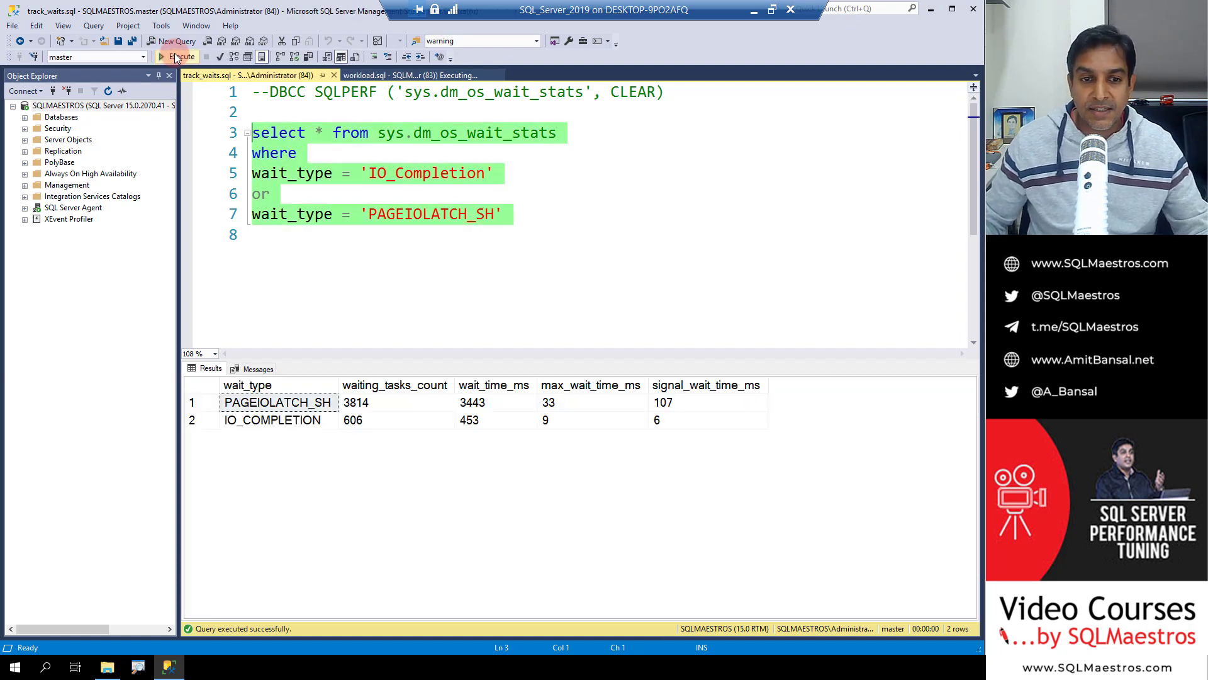
left_click(180, 57)
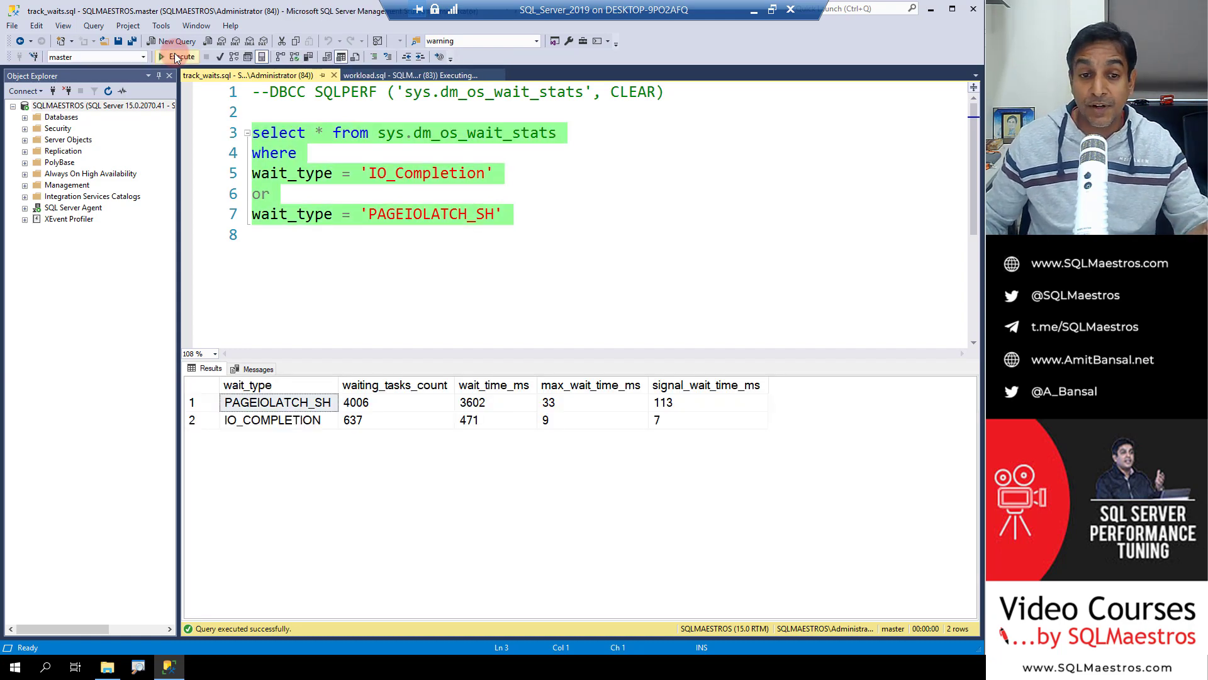
left_click(177, 56)
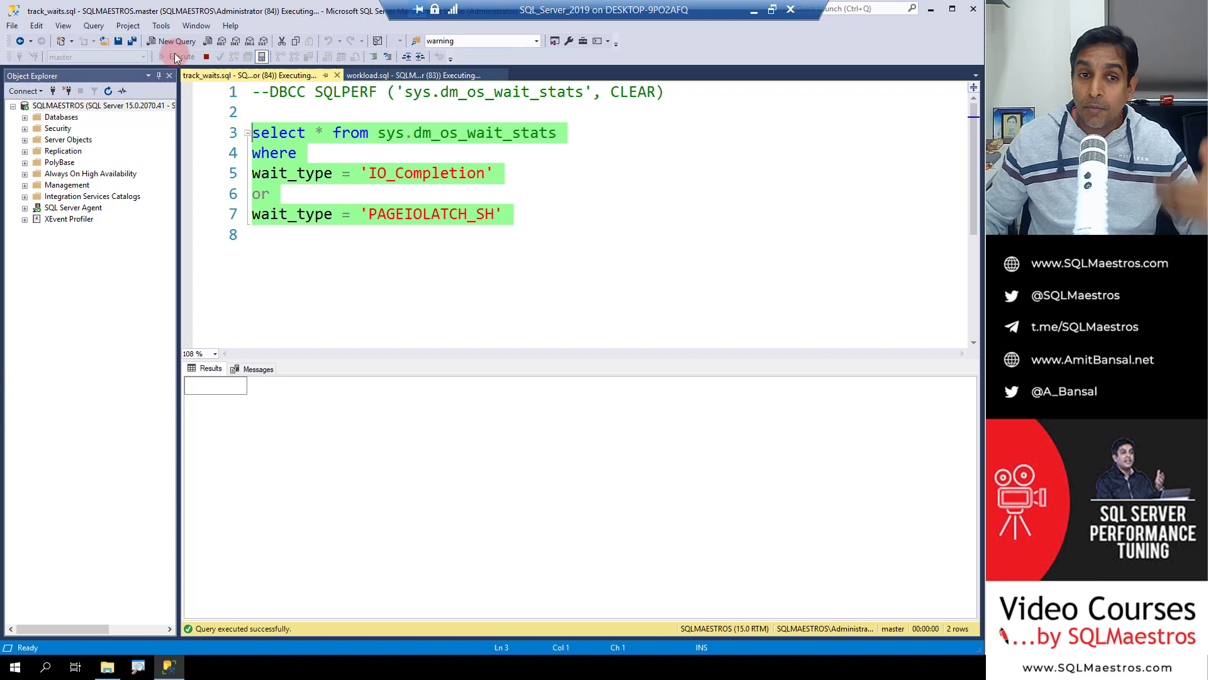
left_click(176, 56)
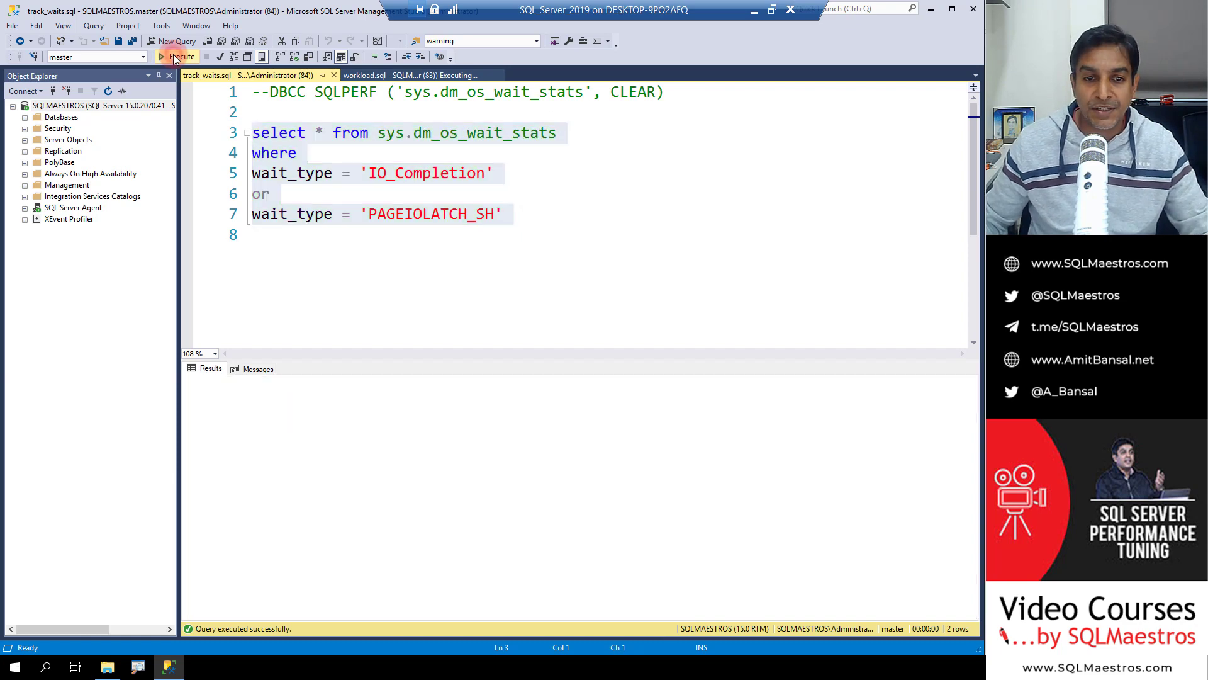
left_click(178, 57)
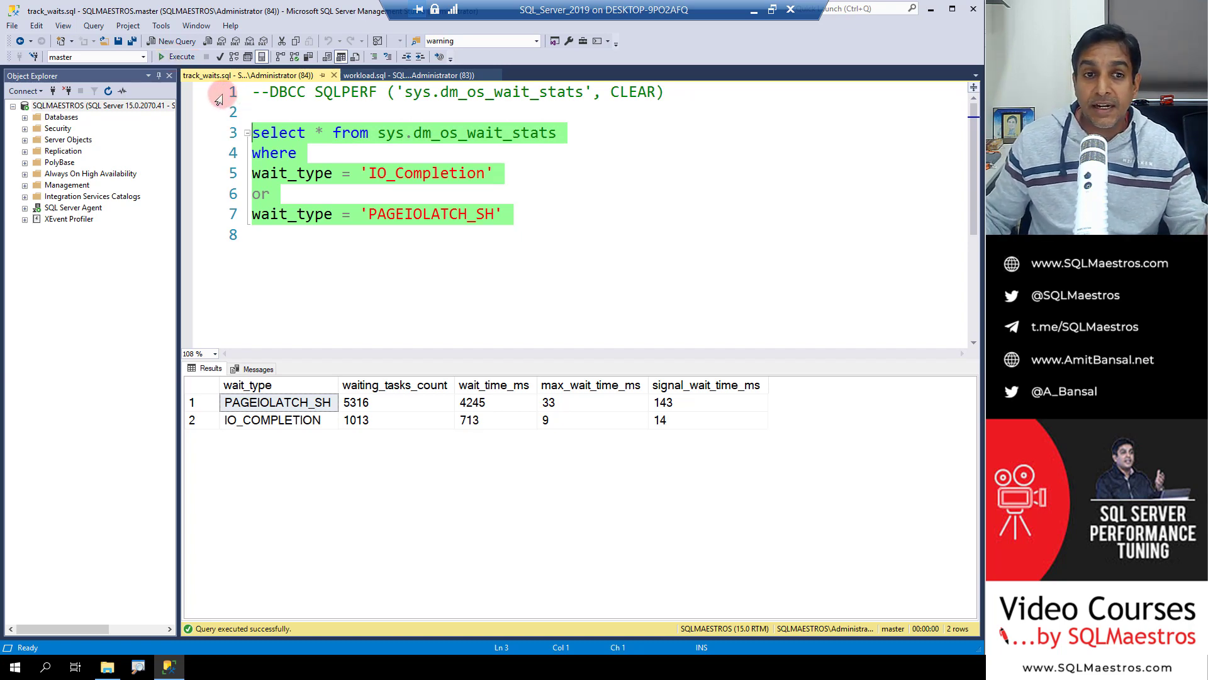
left_click(176, 55)
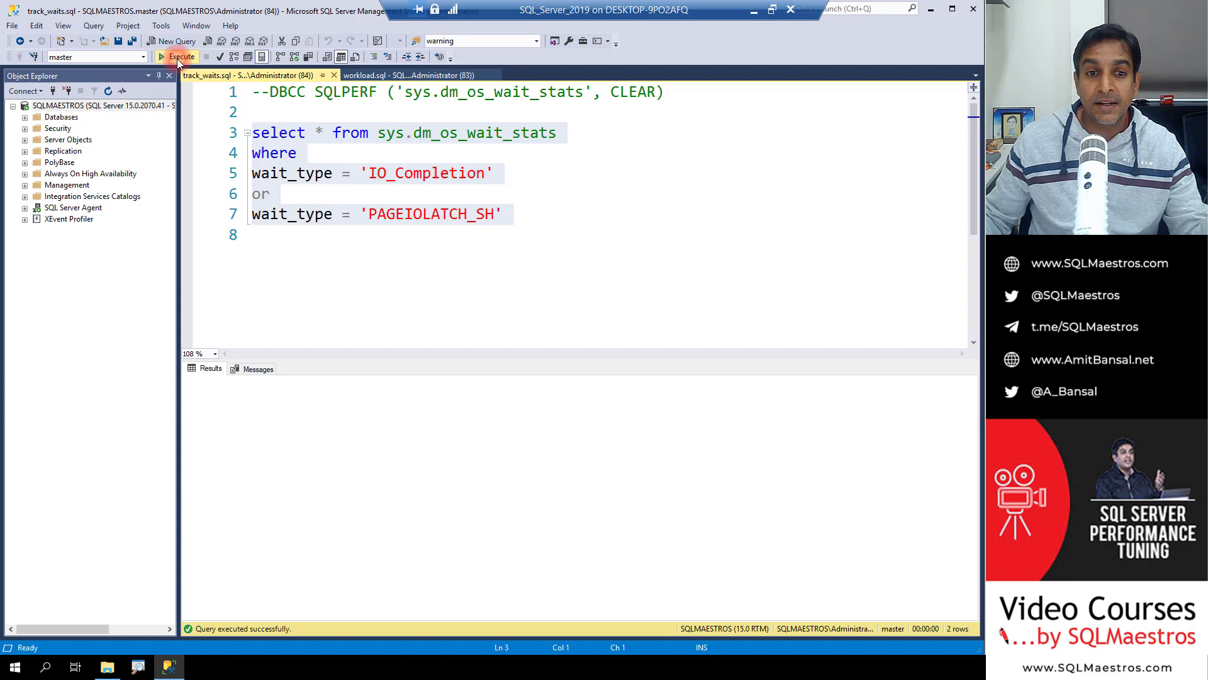
left_click(178, 56)
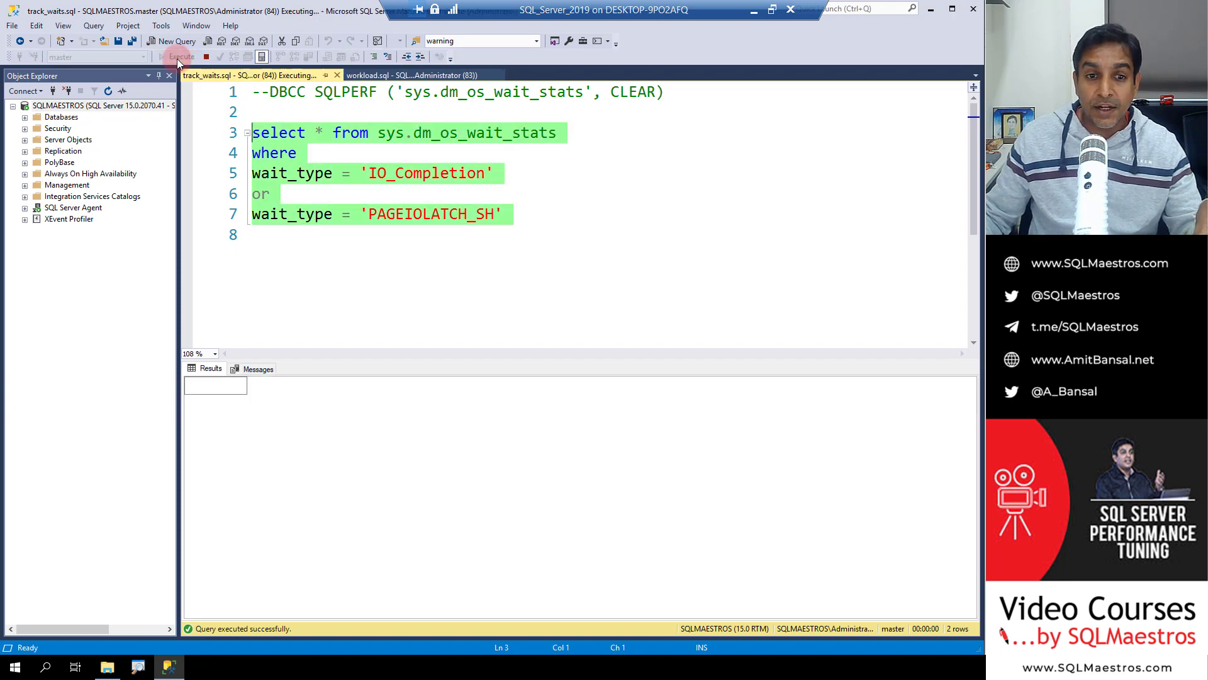
left_click(180, 57)
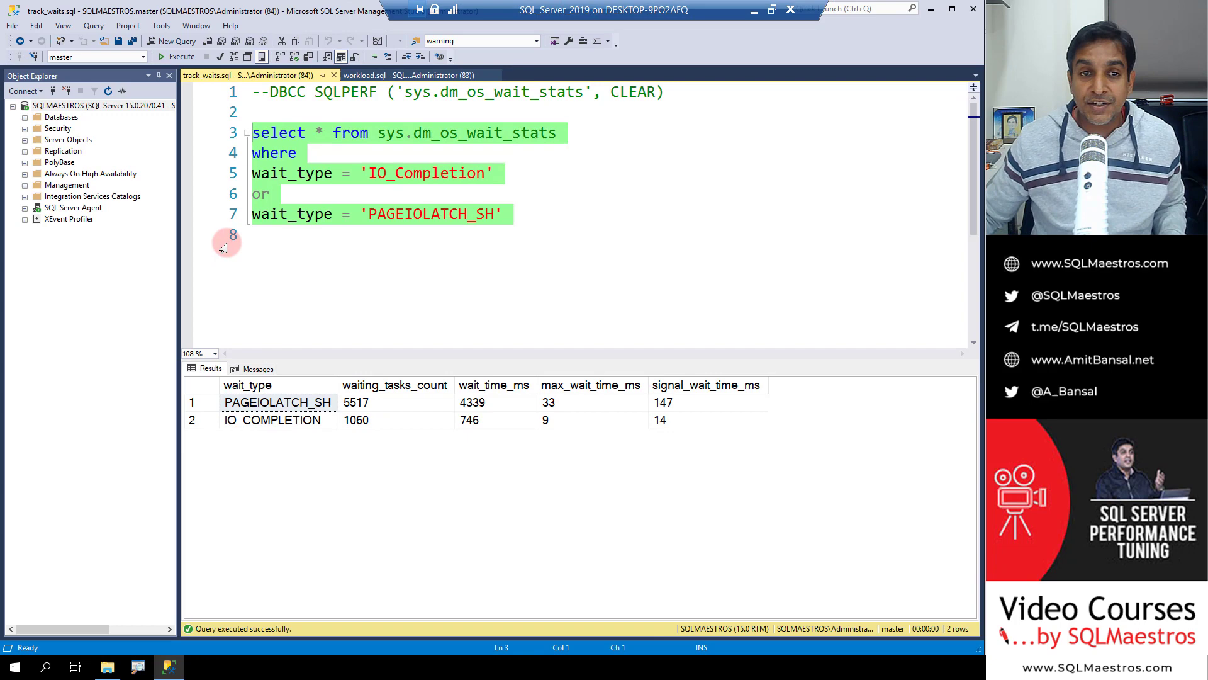
- Return to workload.sql and show the finished 3,200,000-row SELECT INTO's execution plan
left_click(410, 75)
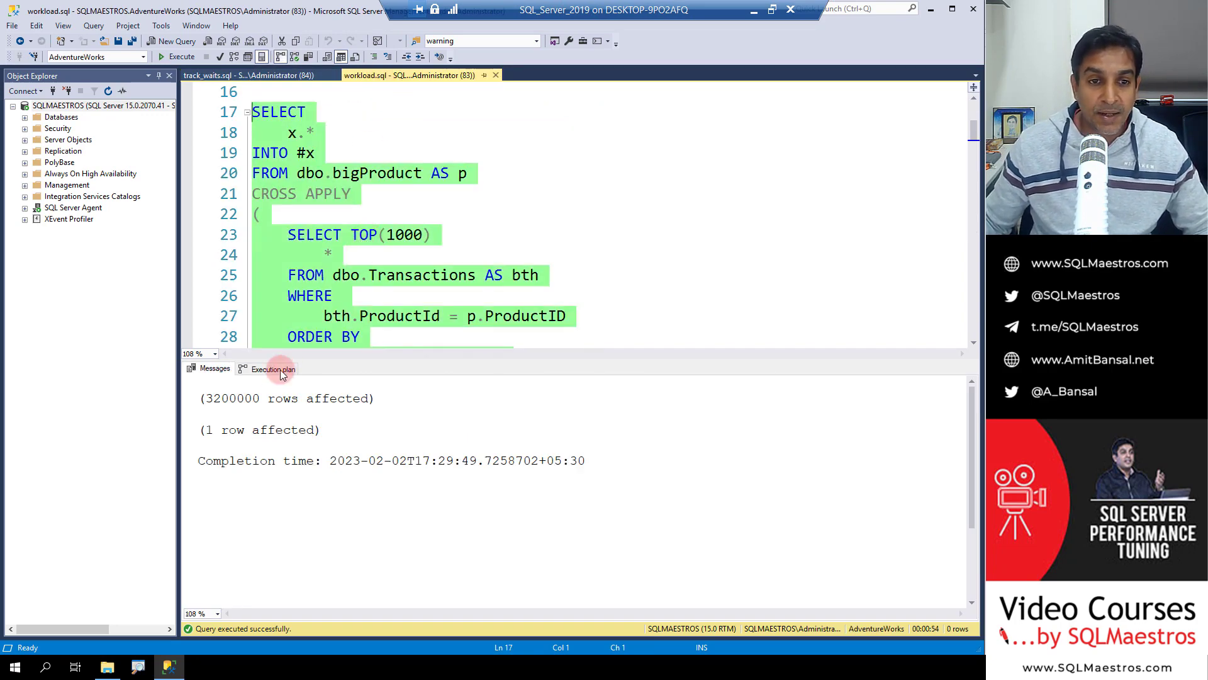
left_click(272, 368)
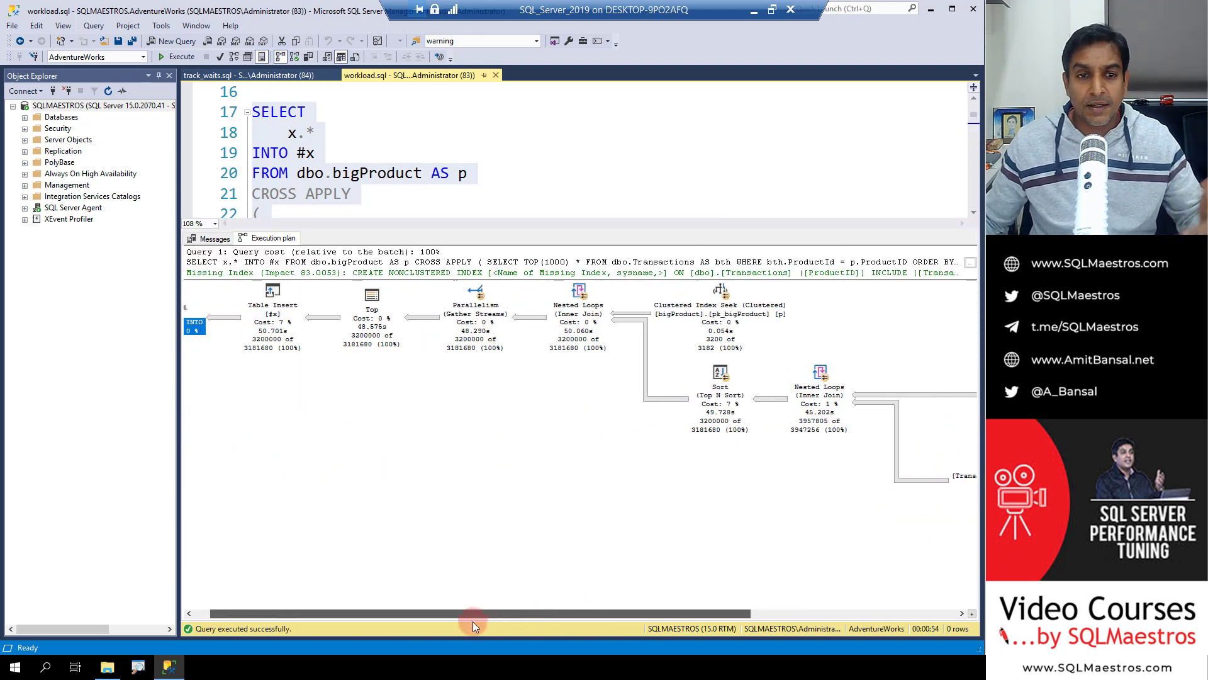
- Read the Sort operator's 860,004-page tempdb spill warning, then return to track_waits.sql
scroll("right", 3)
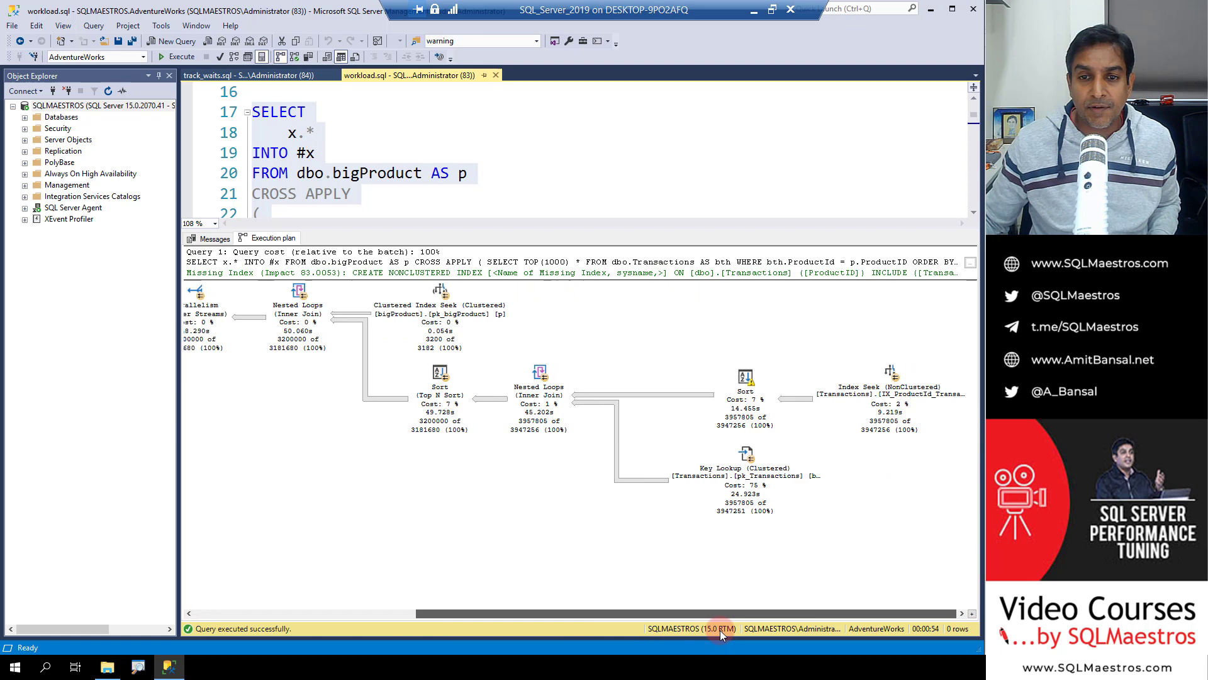
mouse_move(491, 574)
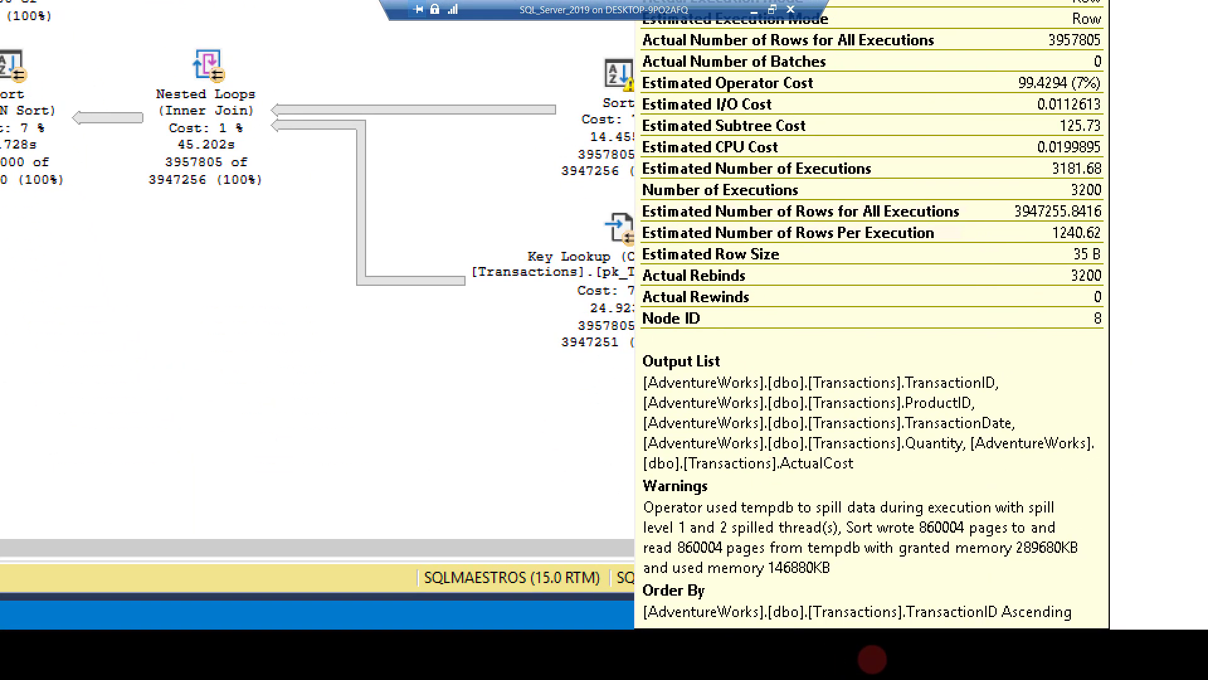
mouse_move(728, 570)
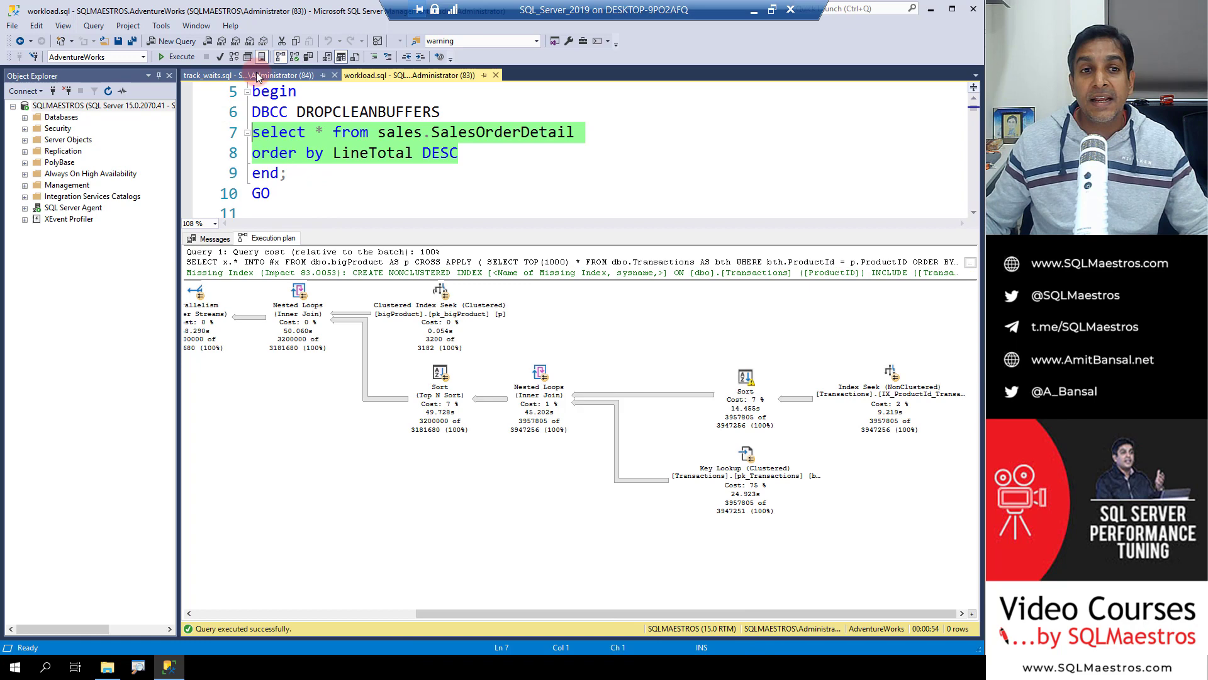
left_click(246, 74)
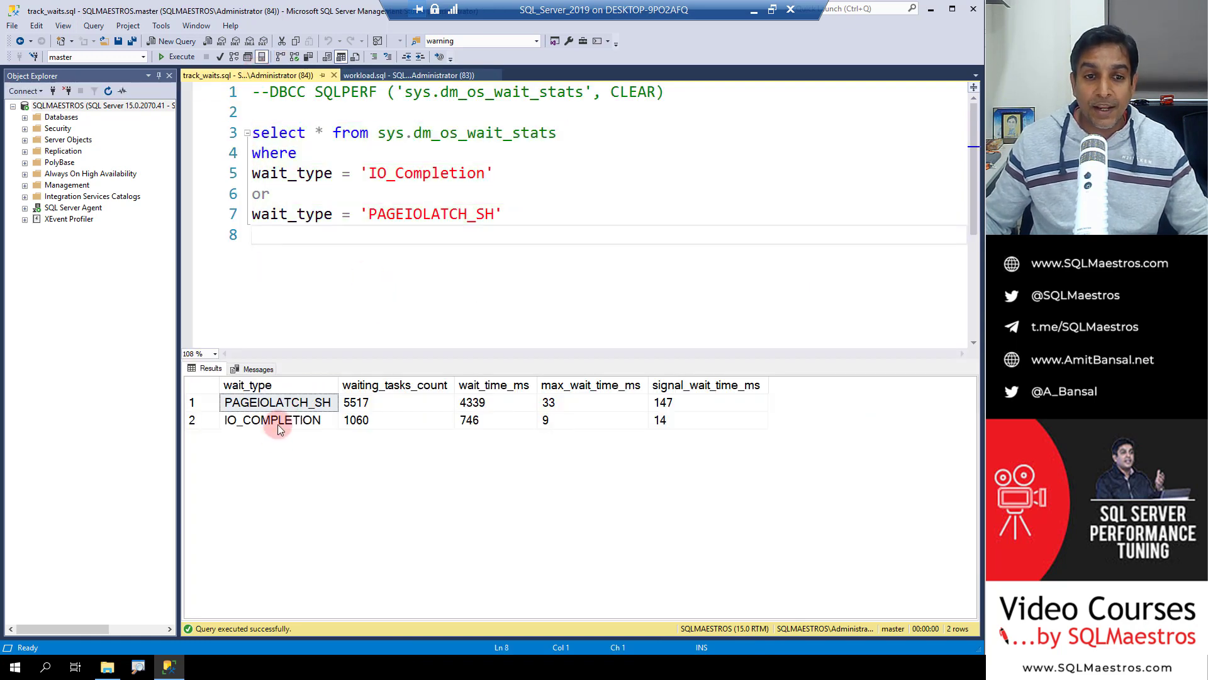